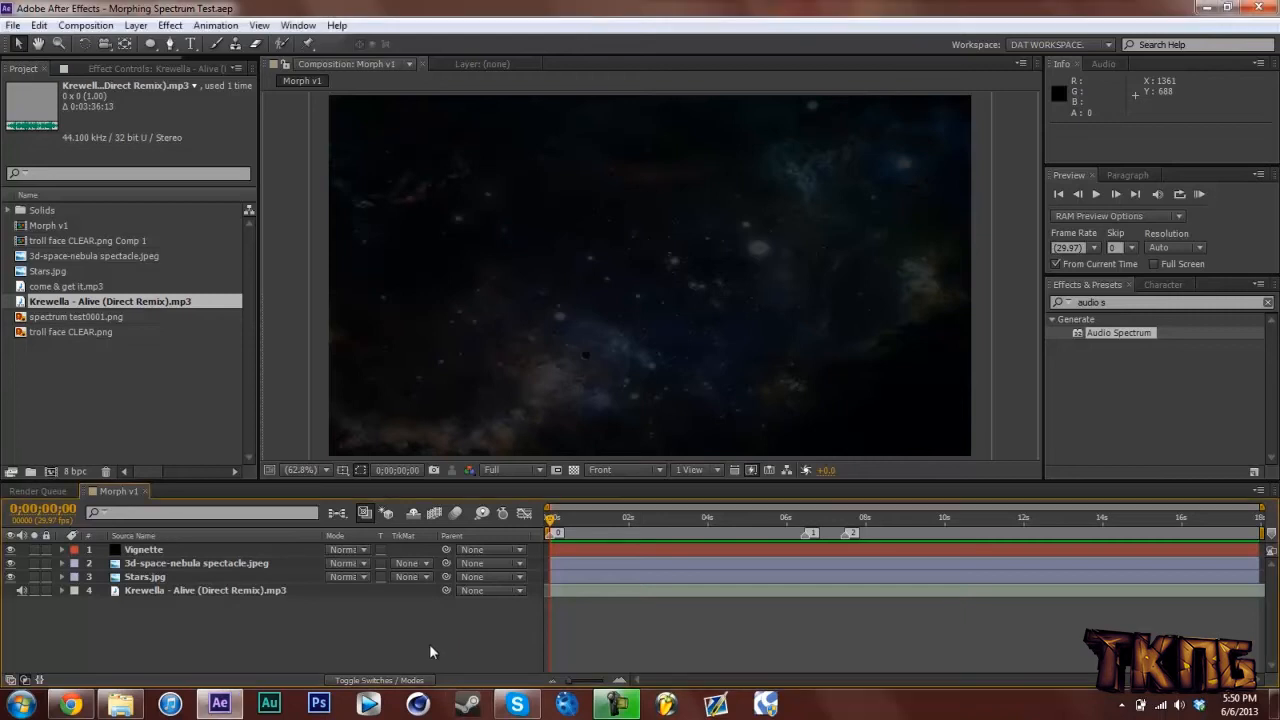
- Drag the Krewella - Alive mp3 layer to the top of the layer stack
click(205, 590)
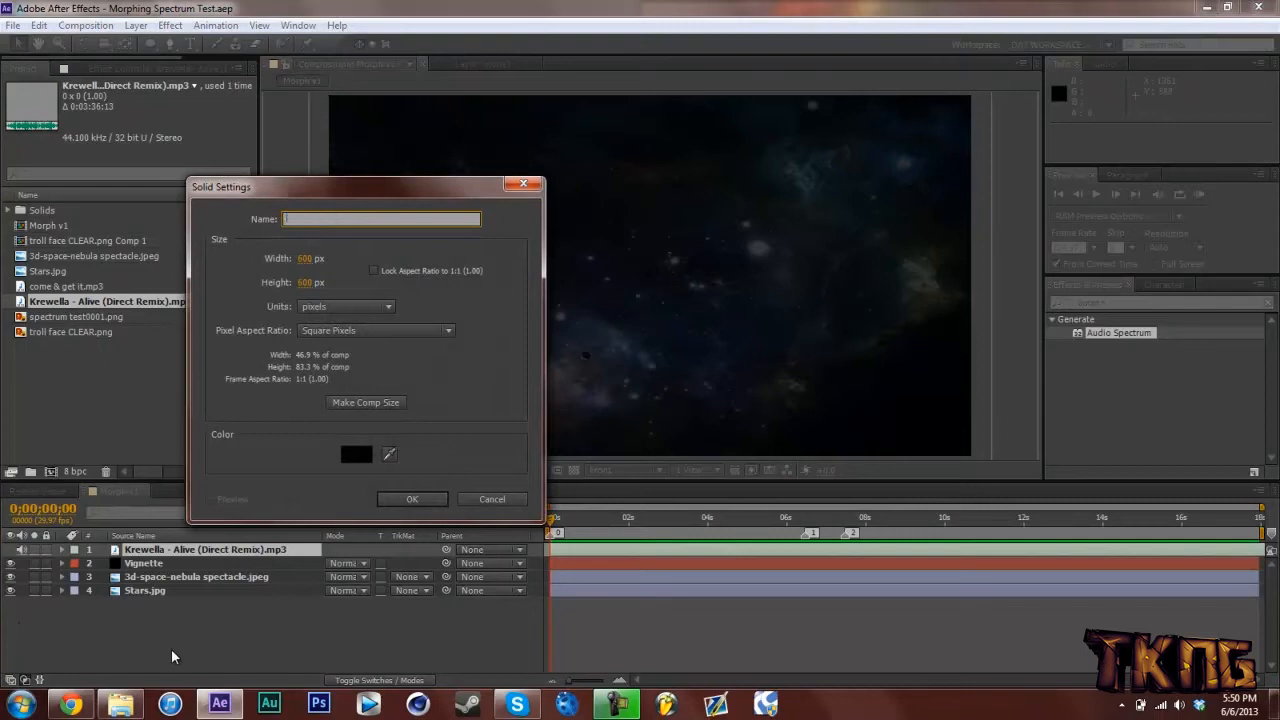
- Create a 600x600 'Reference Circle' solid and a comp-sized 'Spectrum' solid
text(Reference Circle)
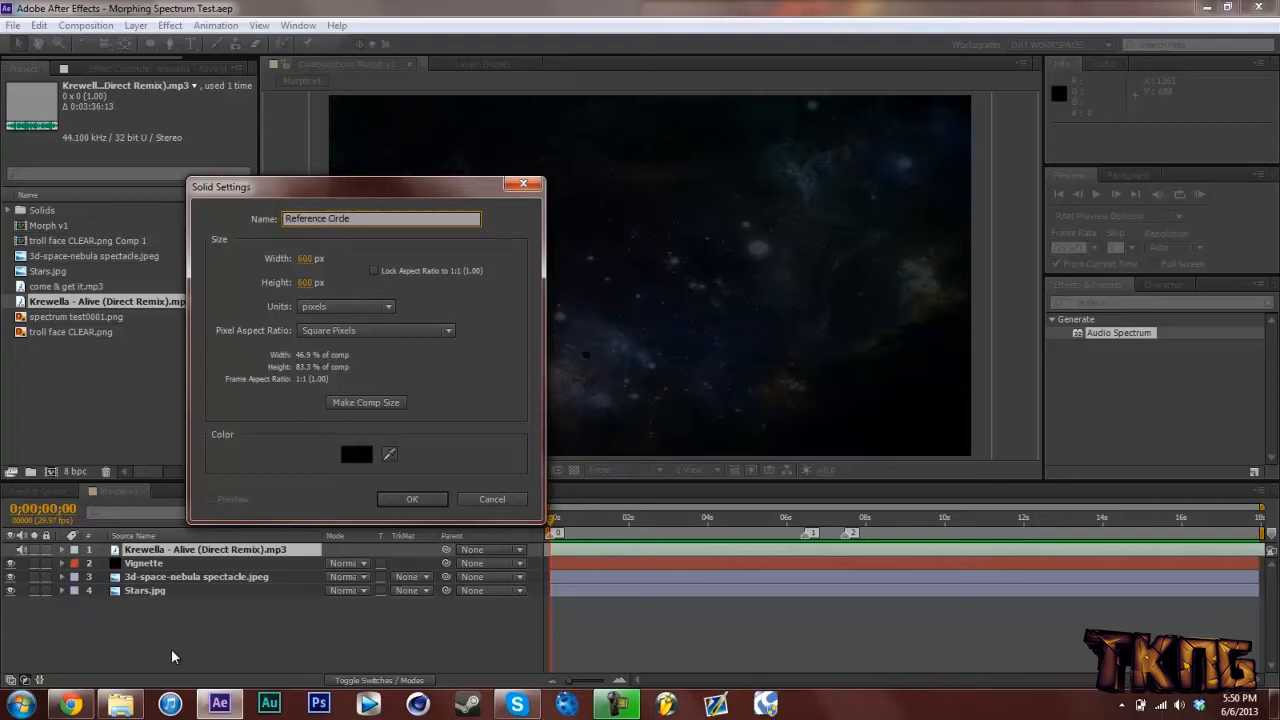
click(411, 499)
text(Spectrum)
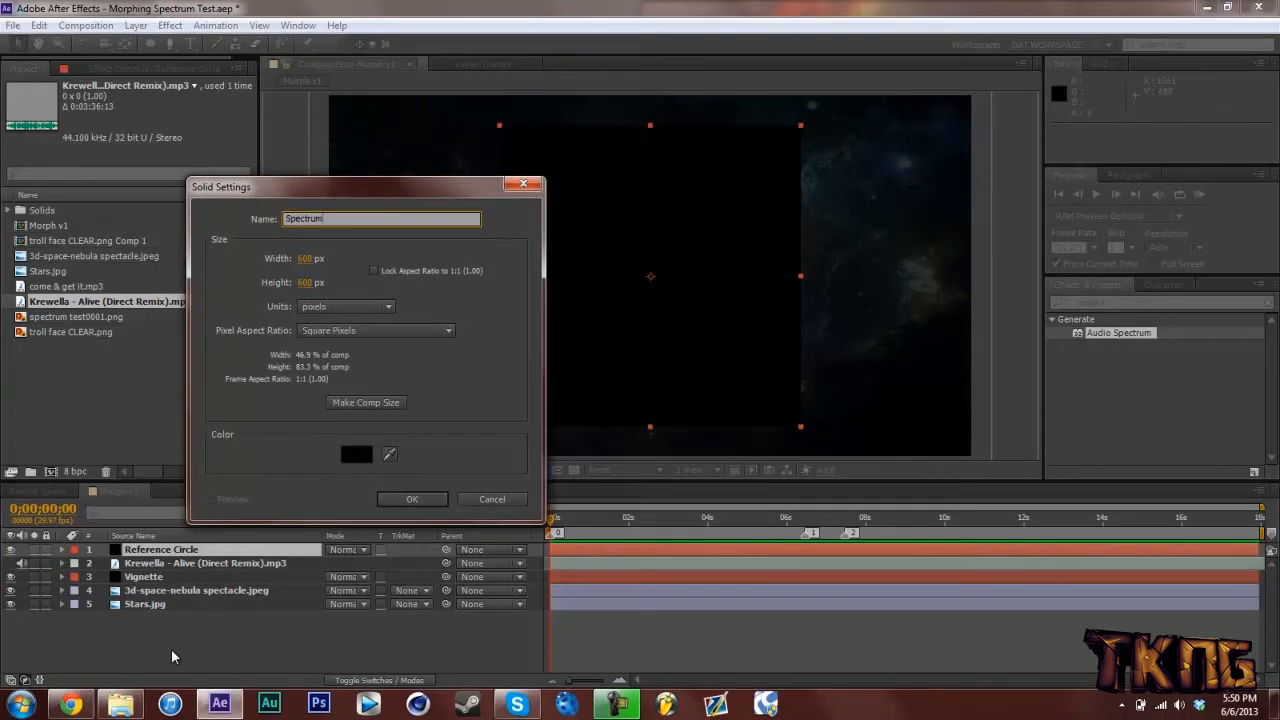
click(366, 402)
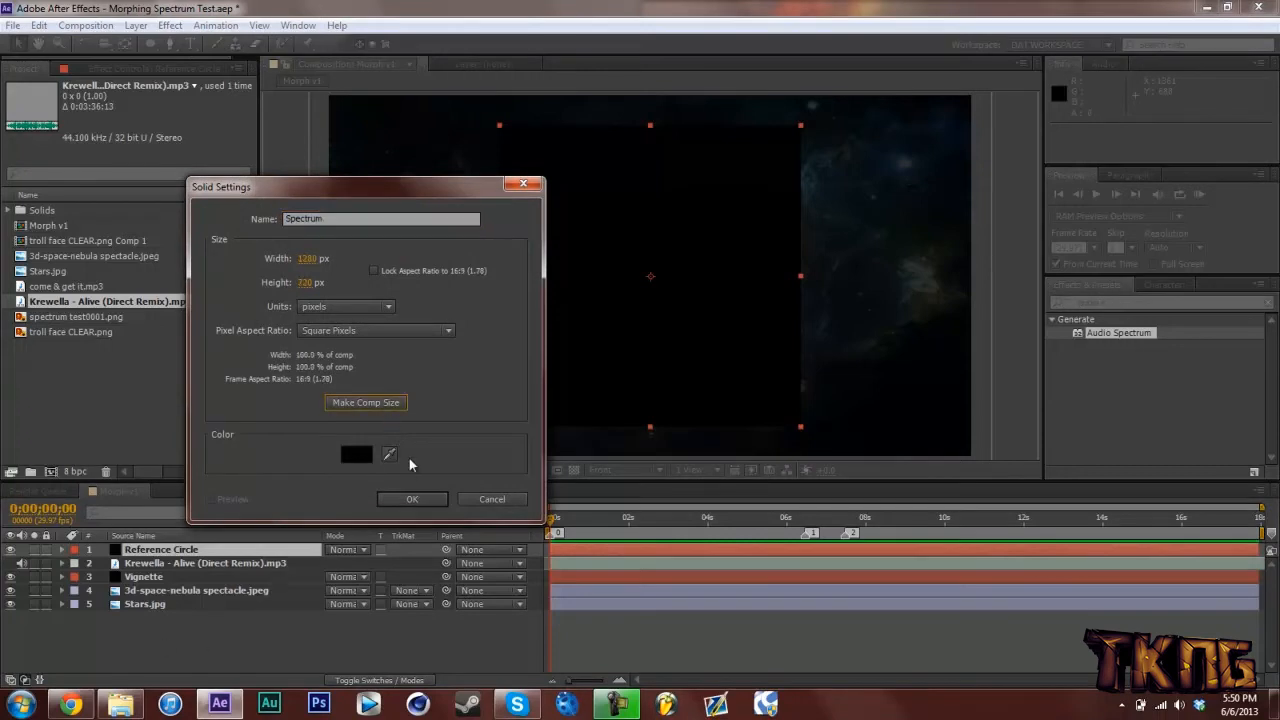
click(411, 499)
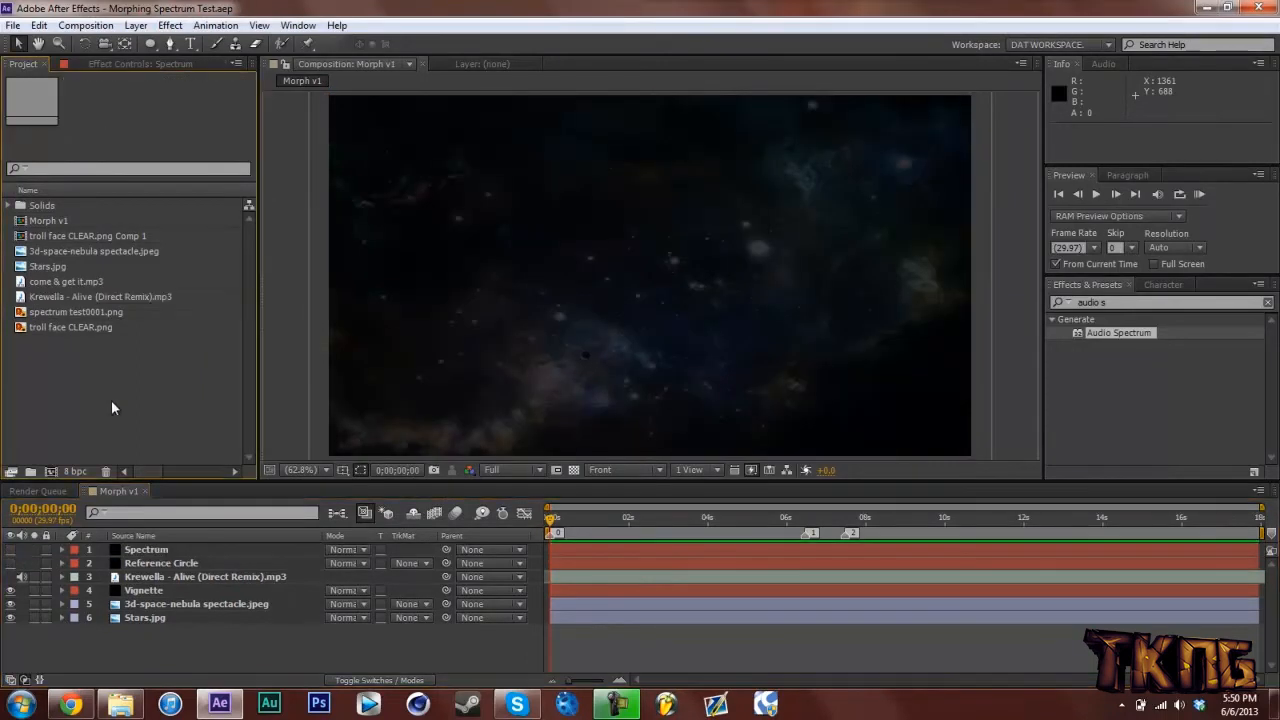
- Delete the old troll face comp, then add troll face CLEAR.png at 25% and precompose it
click(88, 235)
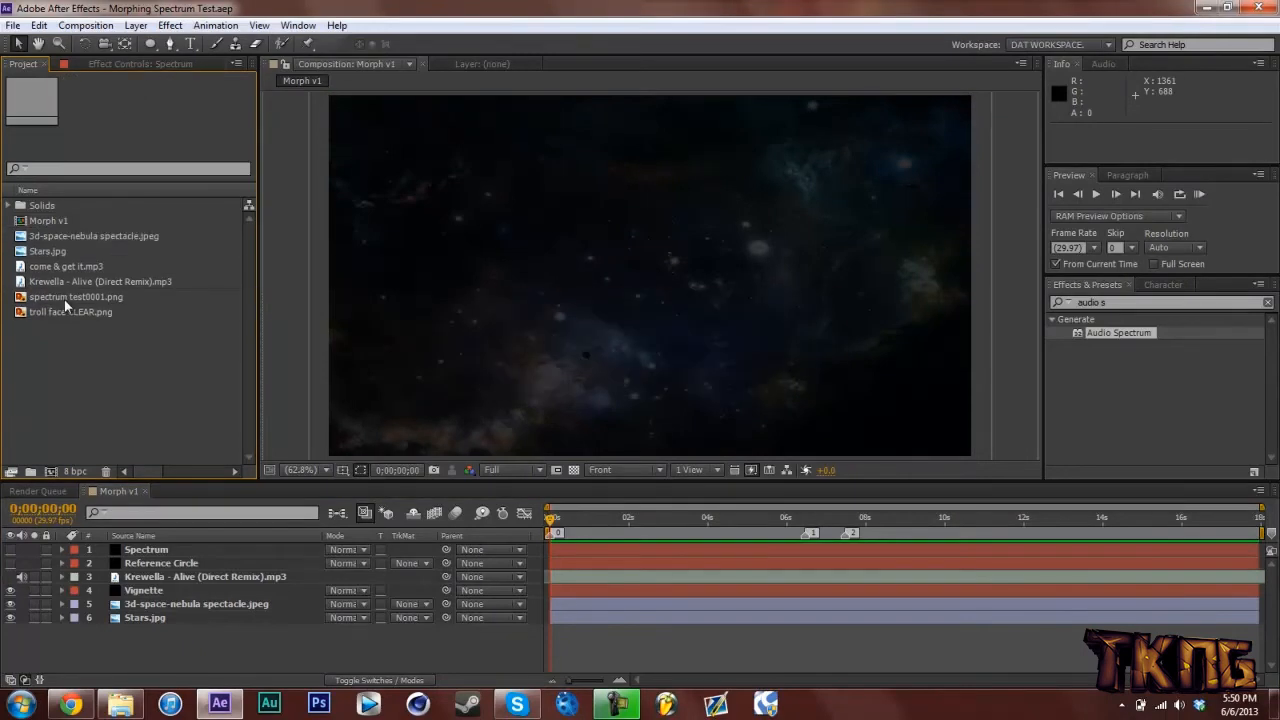
click(70, 311)
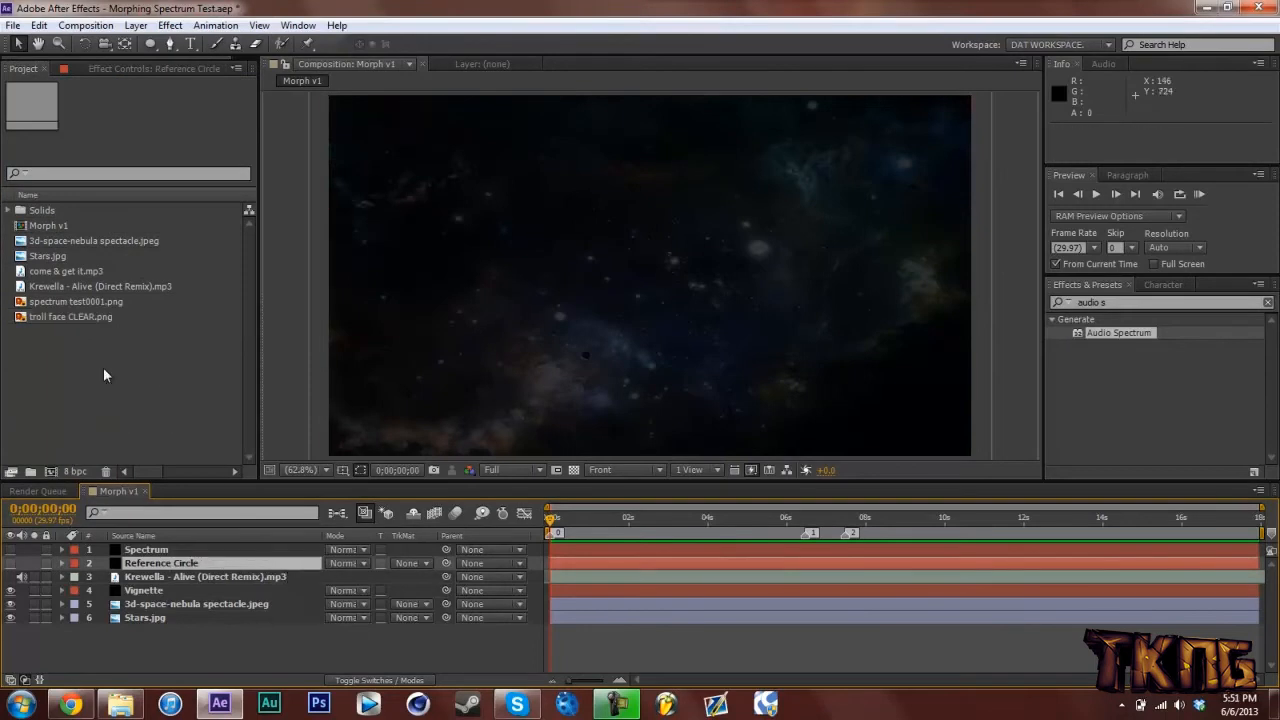
click(70, 316)
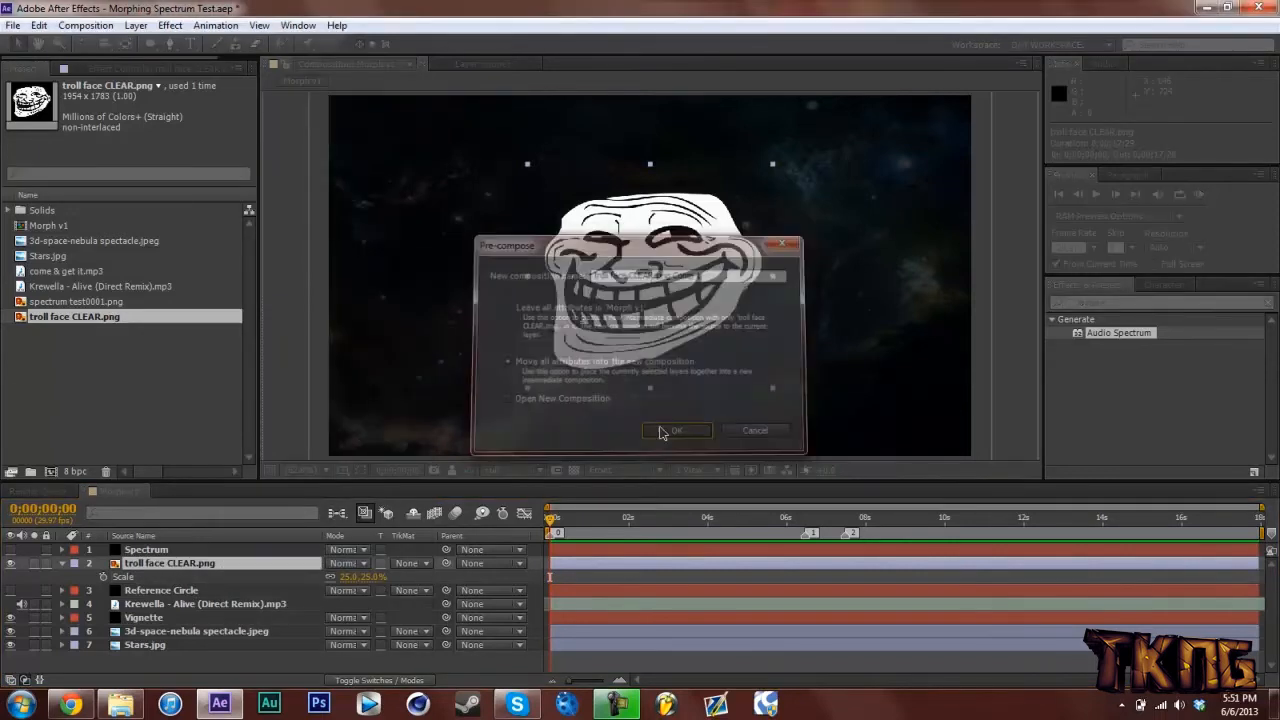
click(676, 430)
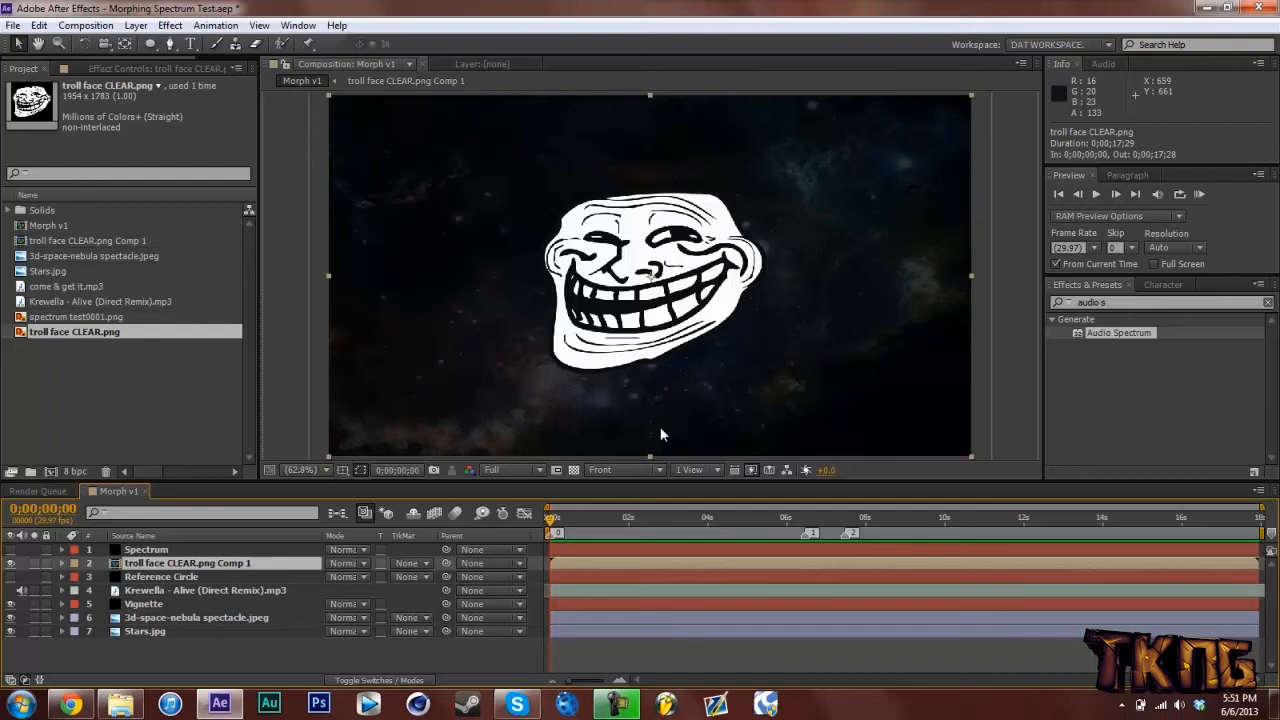
mouse_move(267, 523)
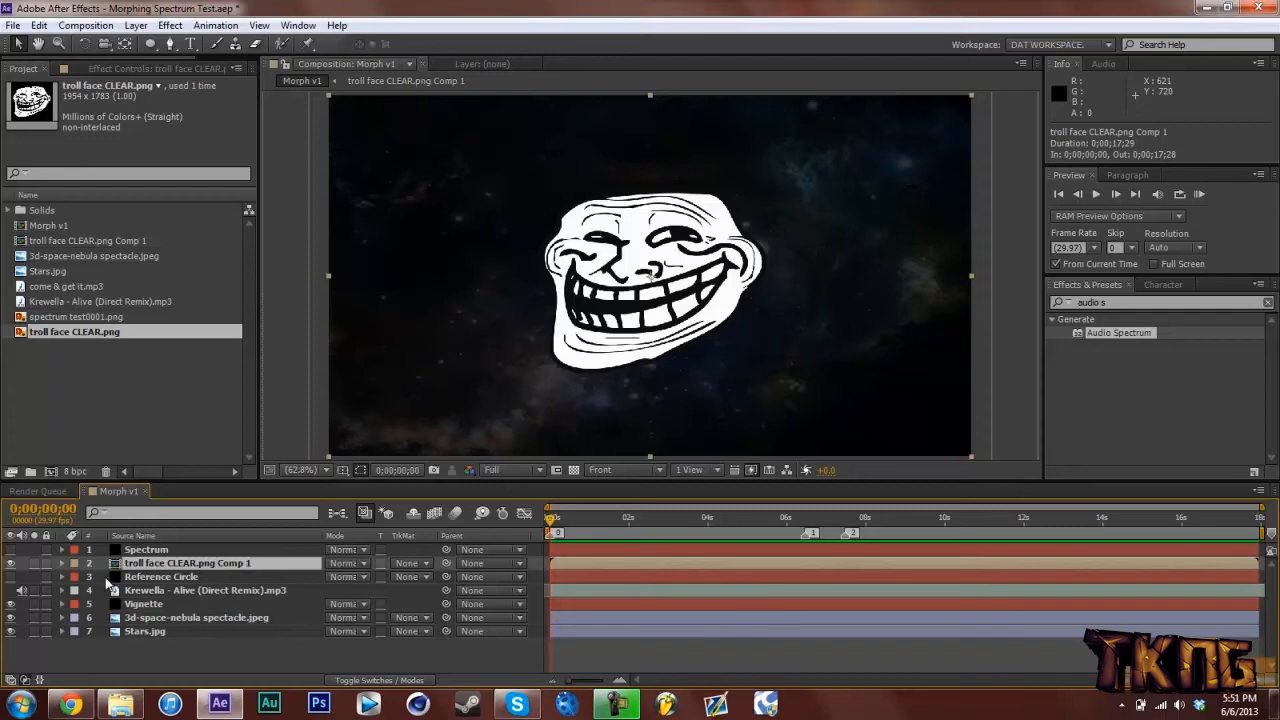
- Hide the troll face, show Reference Circle, add a fitting ellipse mask, and save
click(10, 563)
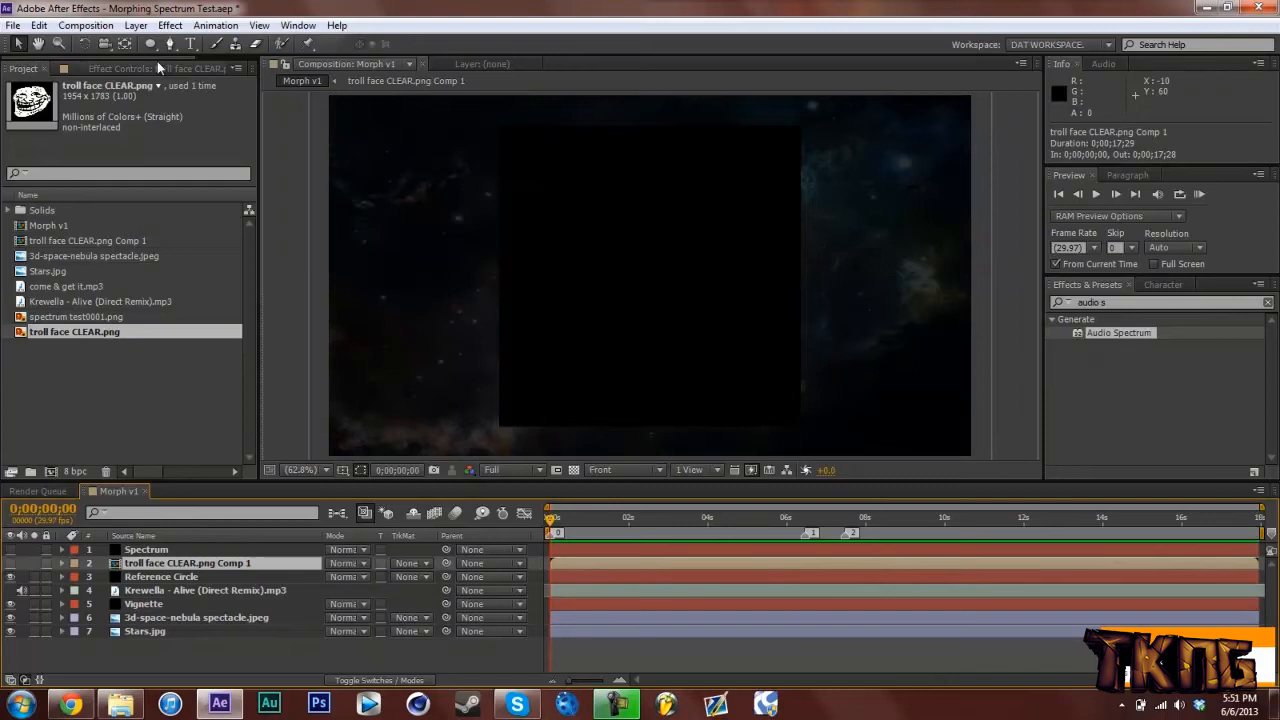
click(150, 43)
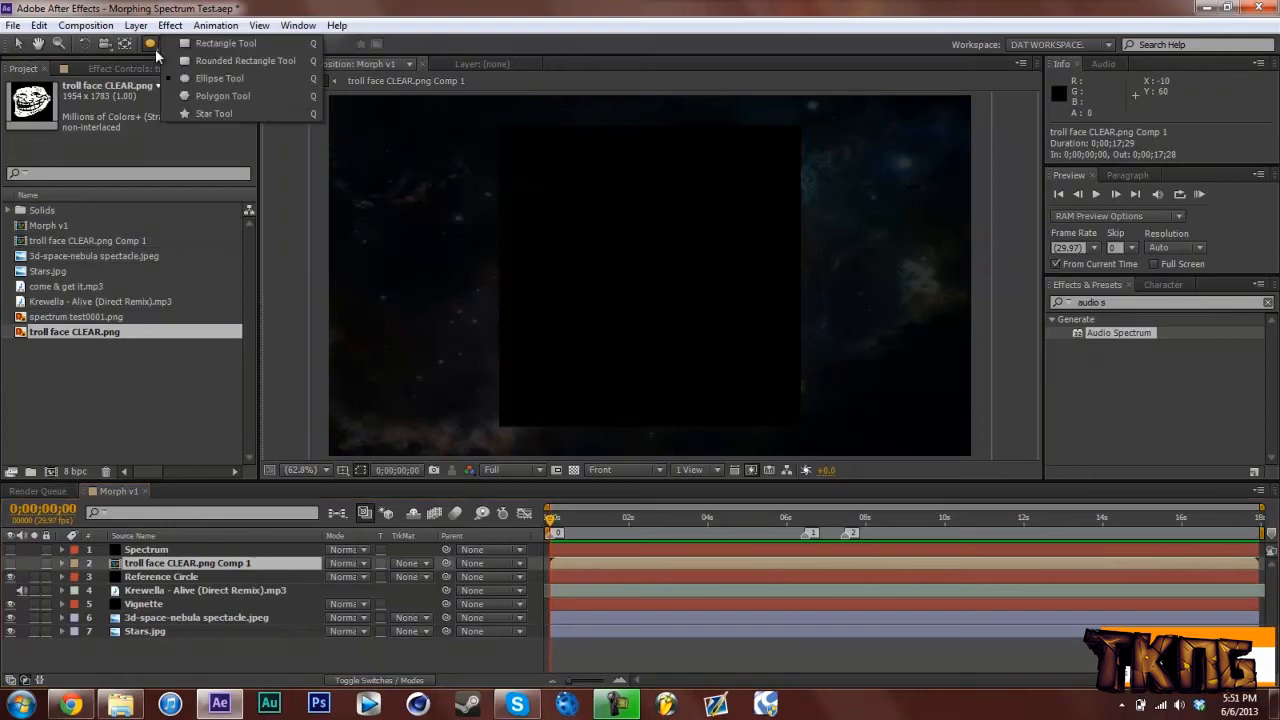
click(150, 43)
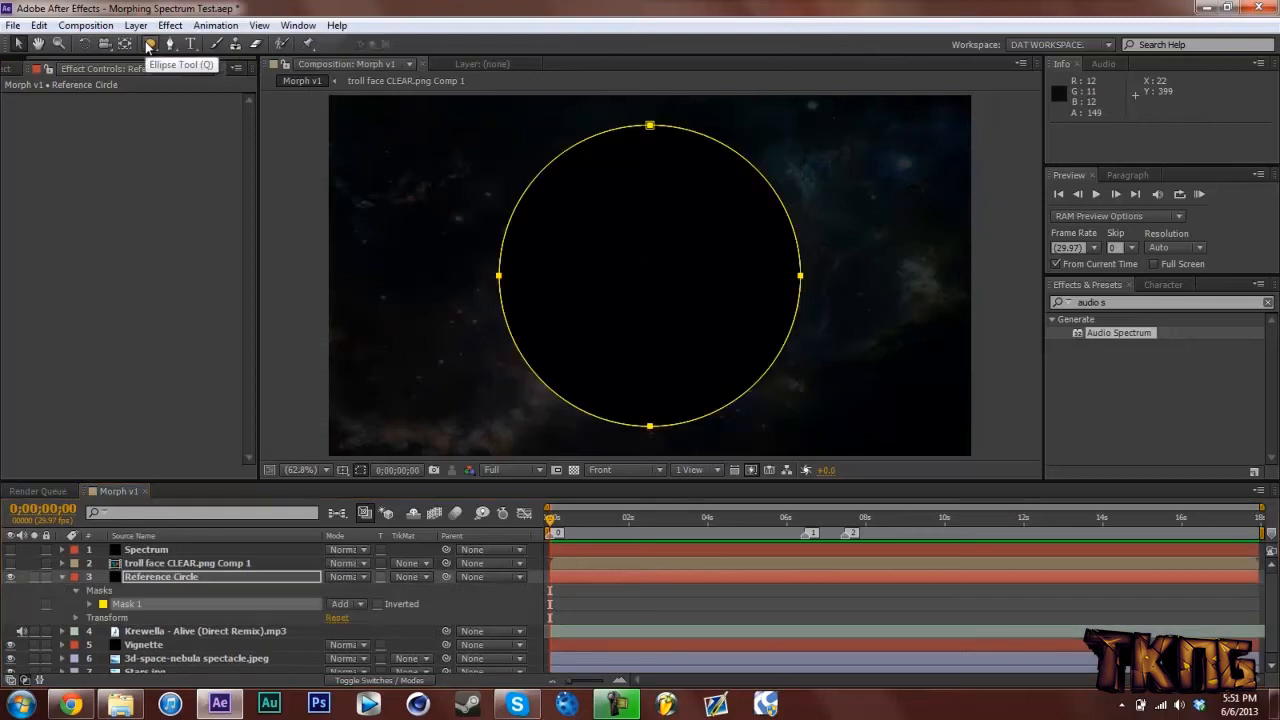
key(ctrl+s)
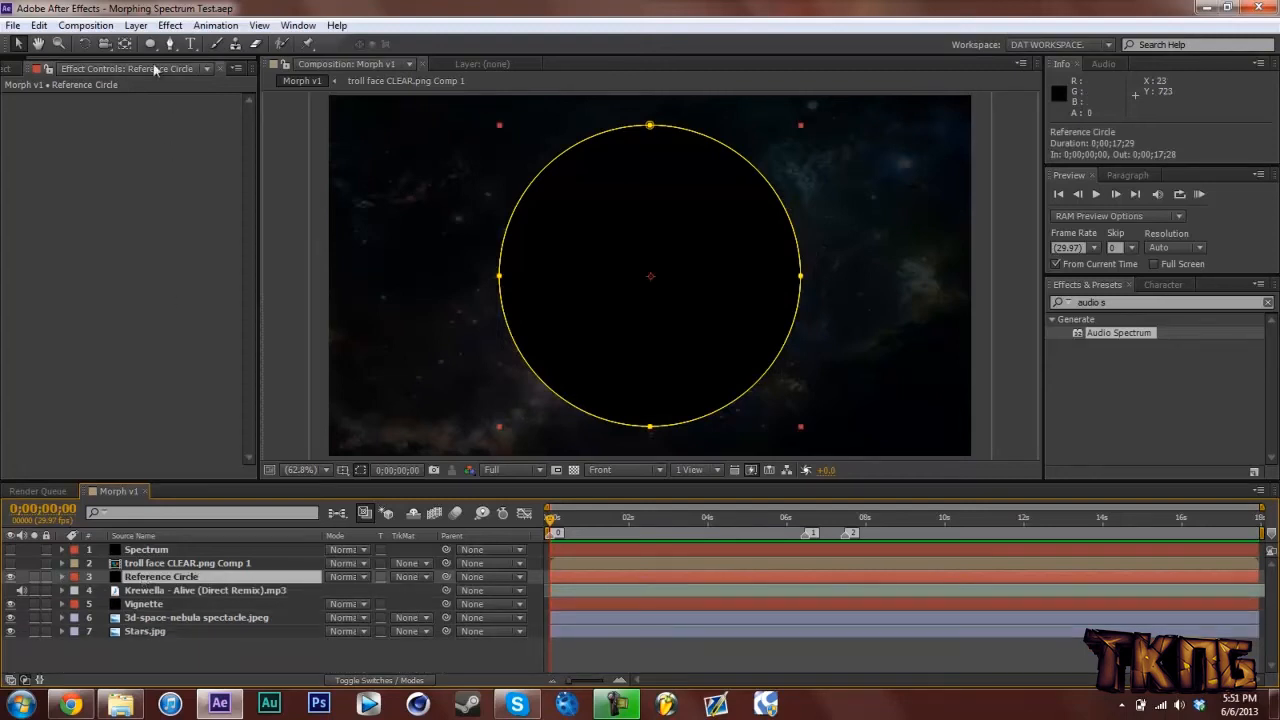
- Auto-trace the Reference Circle, remove the original mask, and set Mask 2 mode to None
click(135, 25)
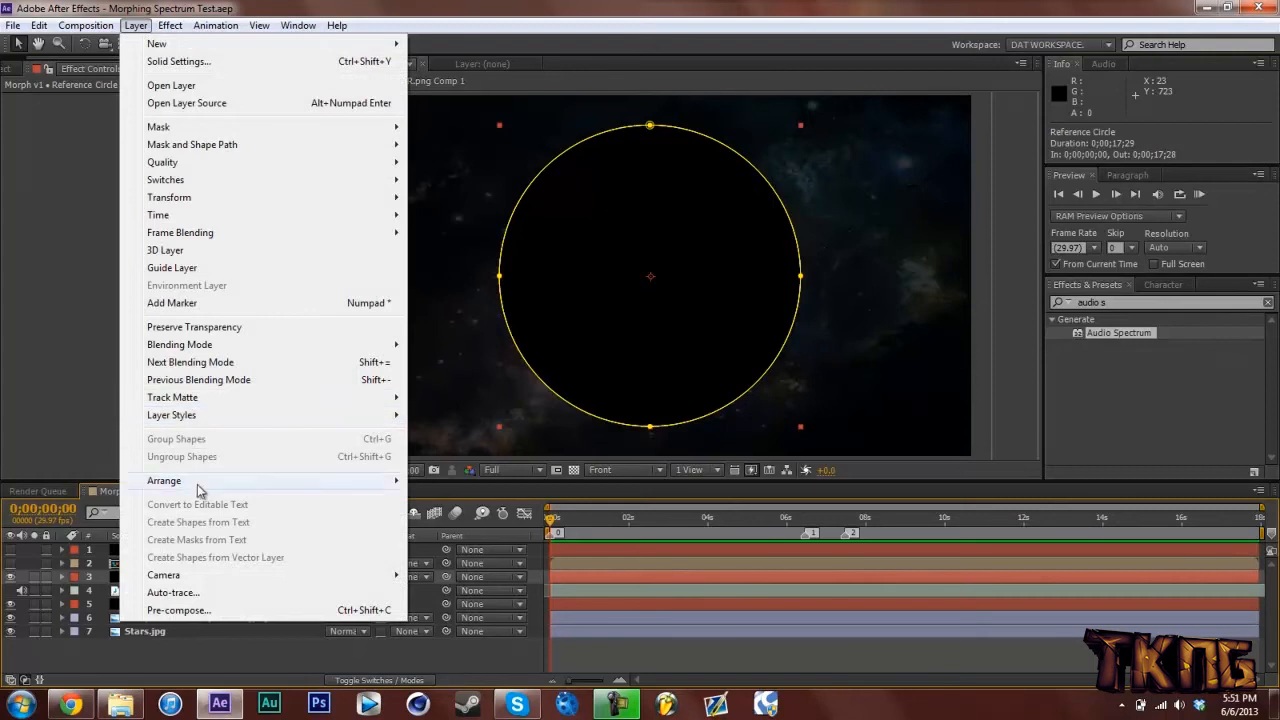
click(173, 592)
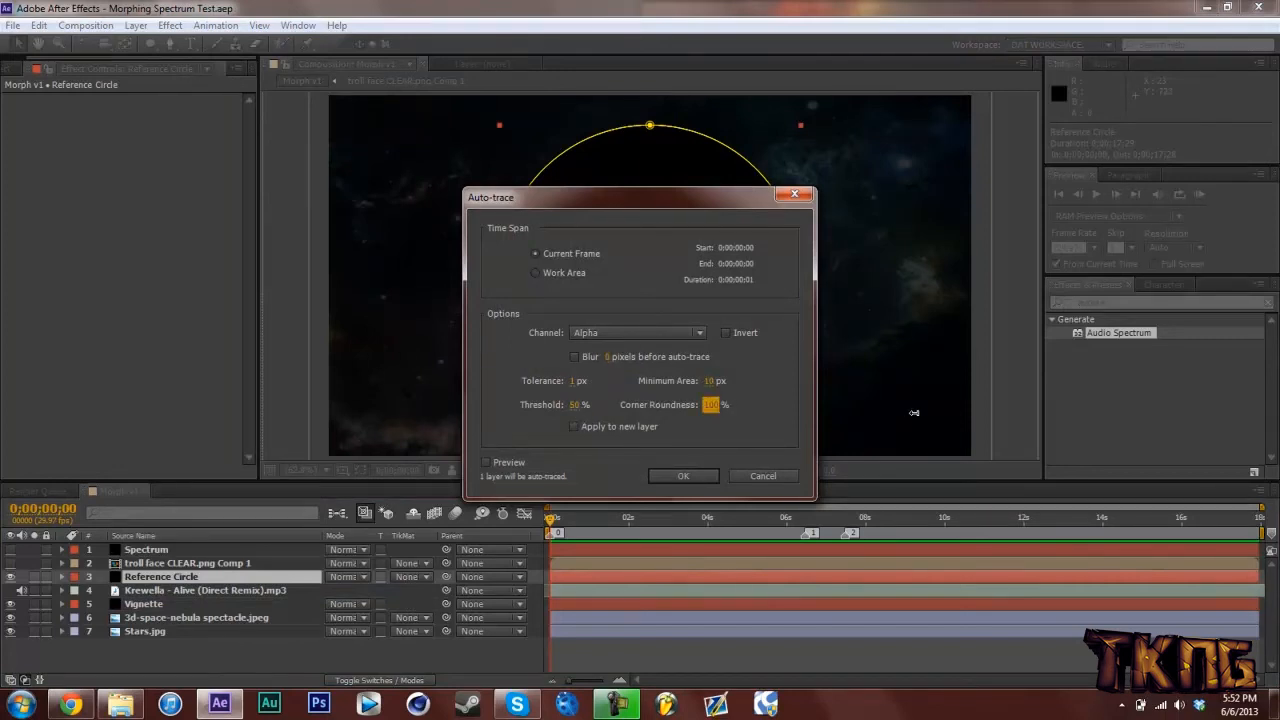
mouse_move(649, 471)
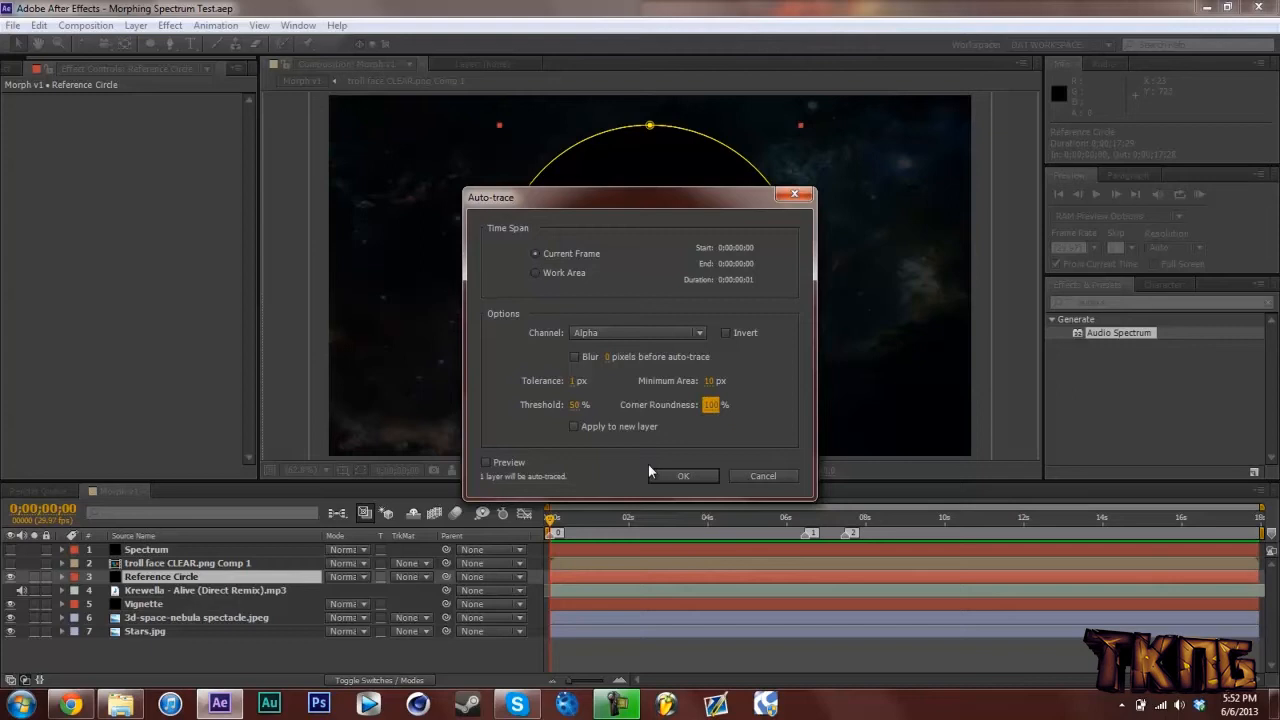
click(683, 475)
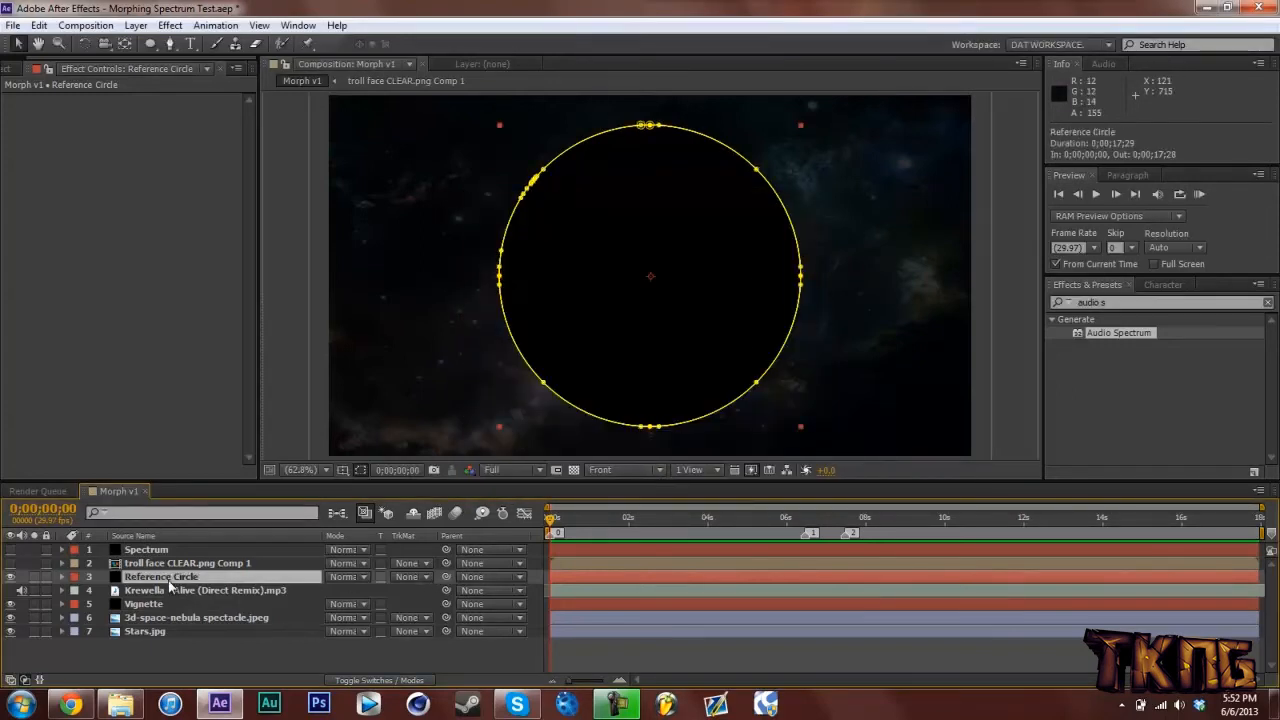
click(61, 576)
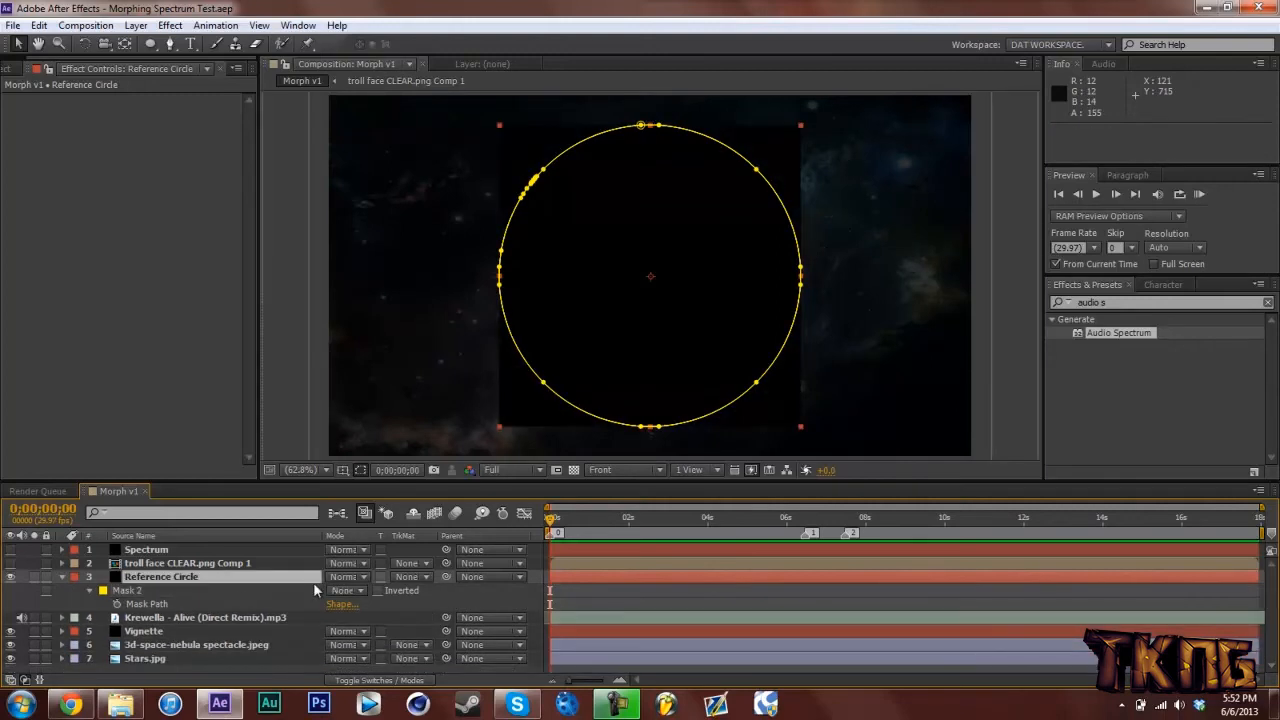
click(345, 590)
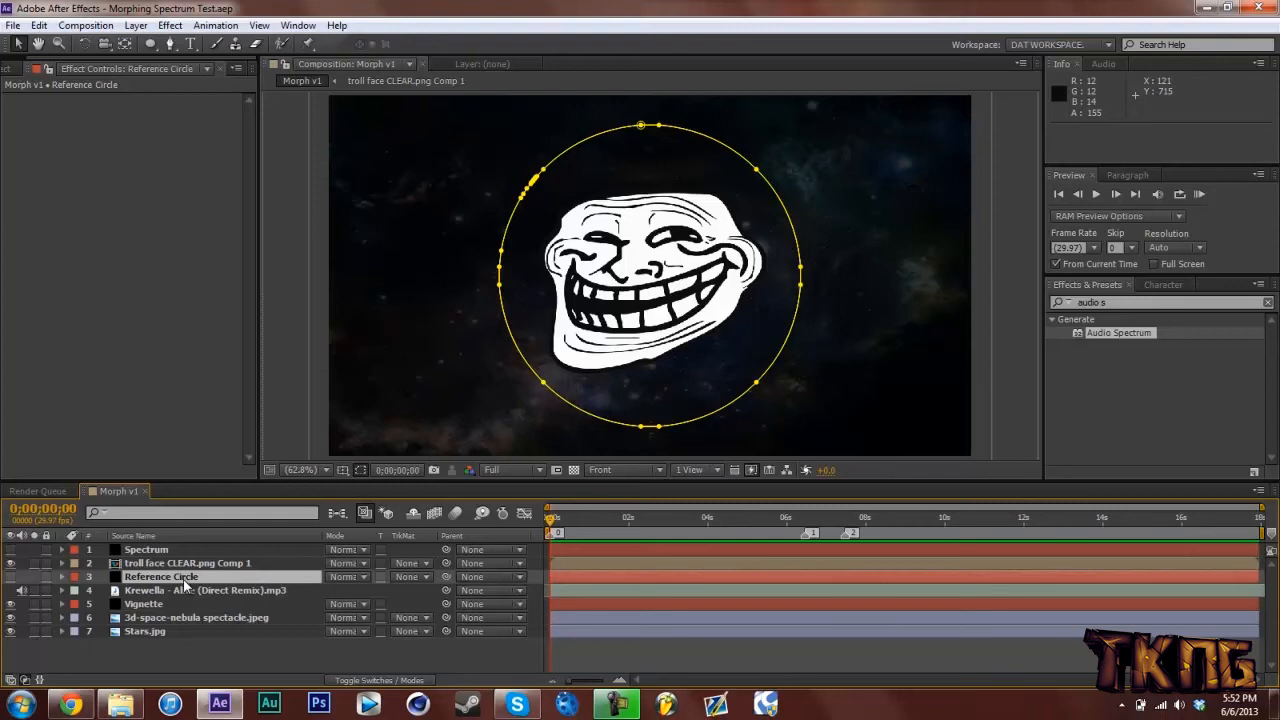
- Auto-trace the troll face comp layer using its Alpha channel
right_click(186, 563)
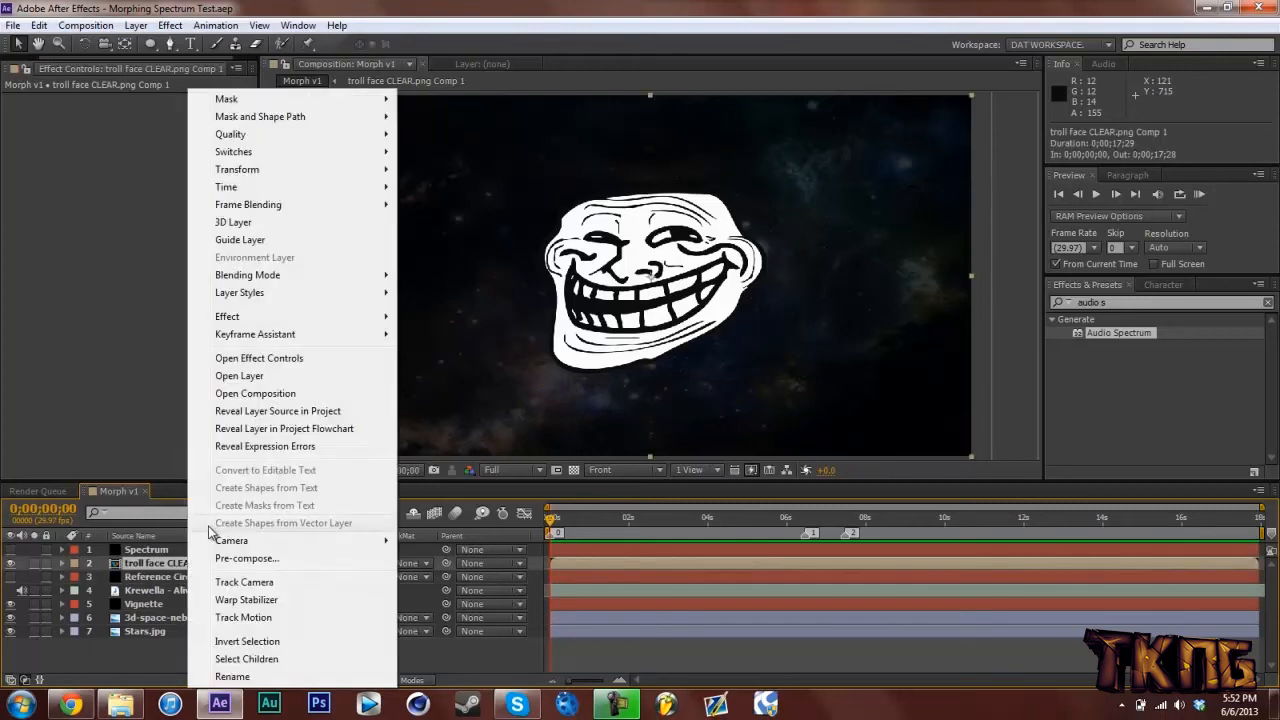
click(135, 25)
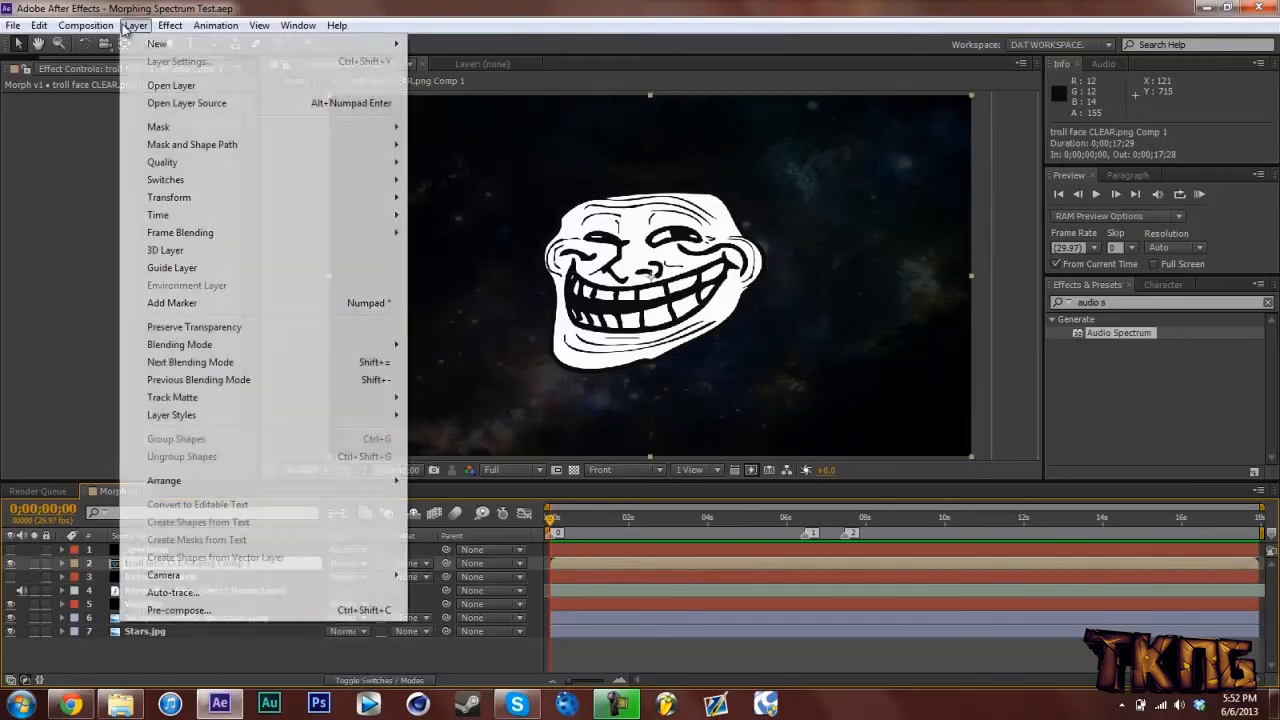
click(172, 592)
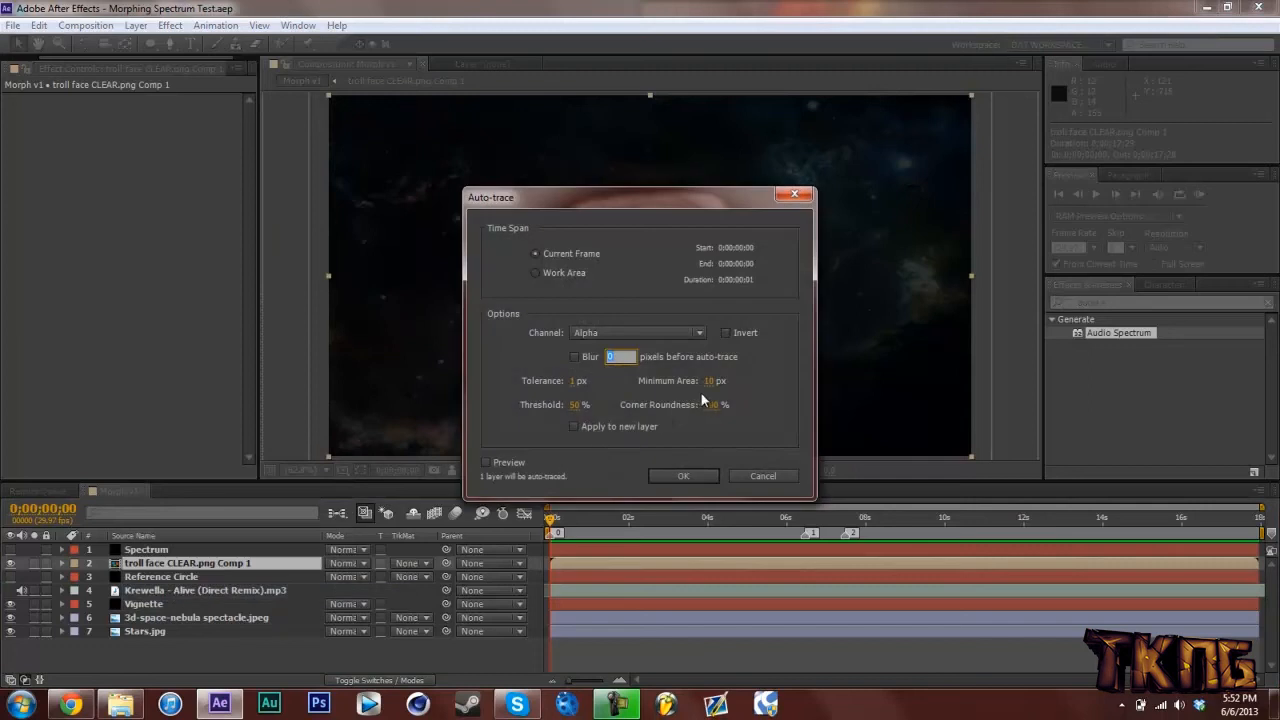
click(683, 475)
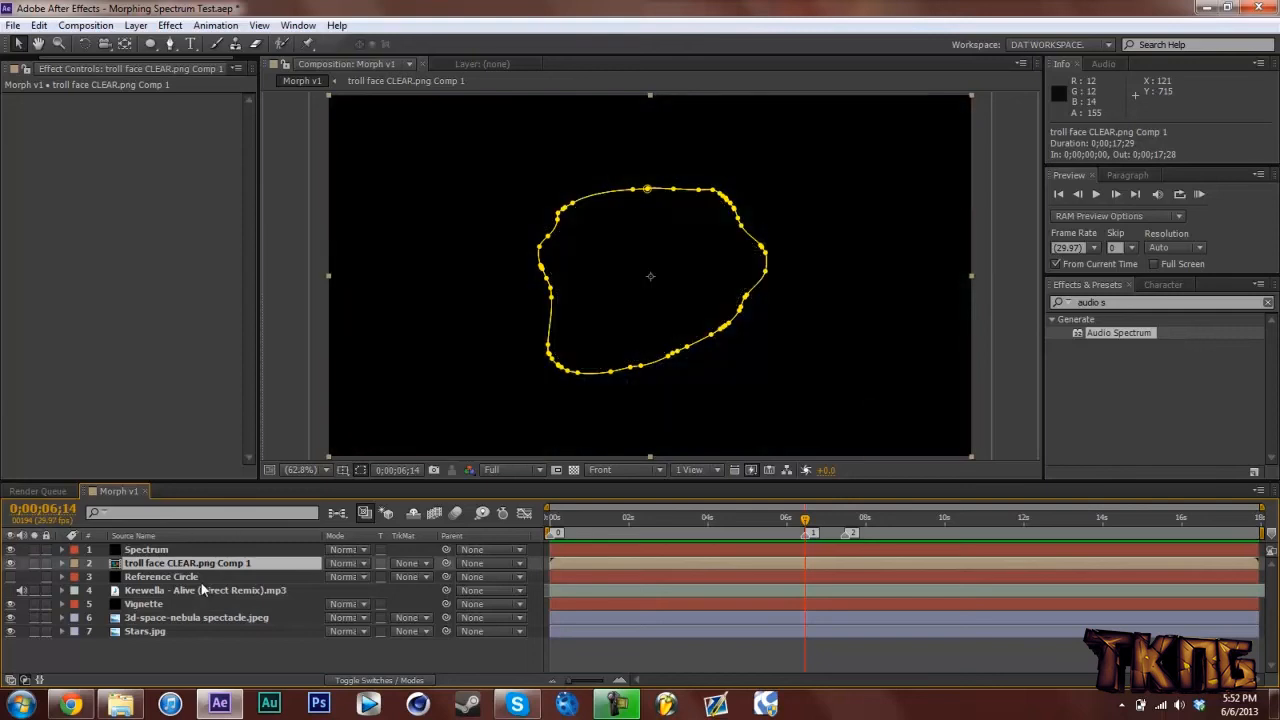
- Paste the circle Mask Path on Spectrum, then the troll face path a second later
click(161, 577)
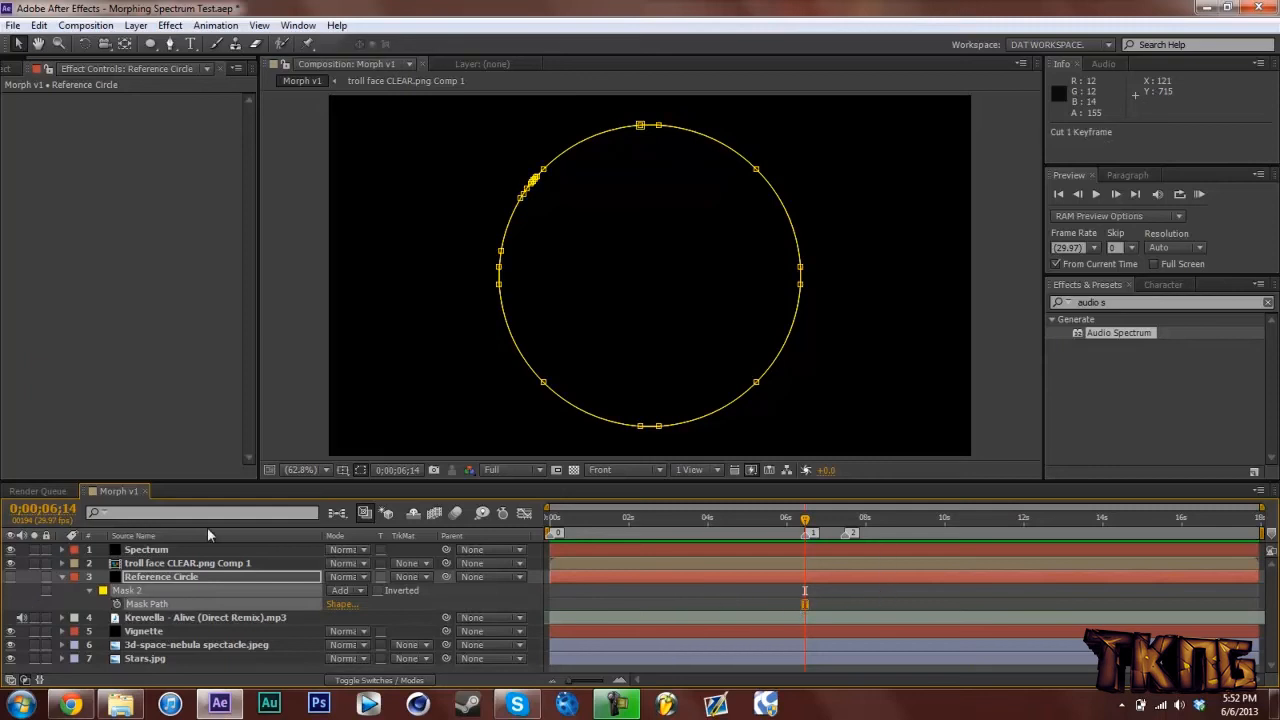
click(146, 549)
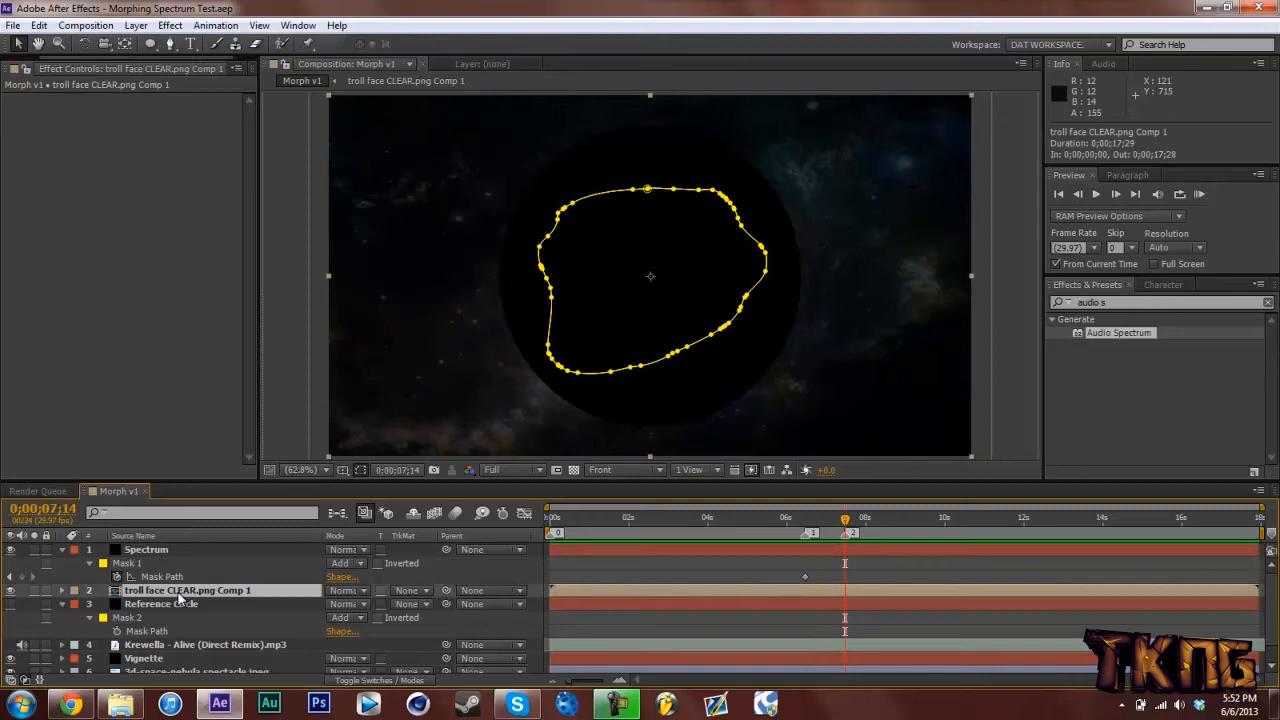
click(89, 590)
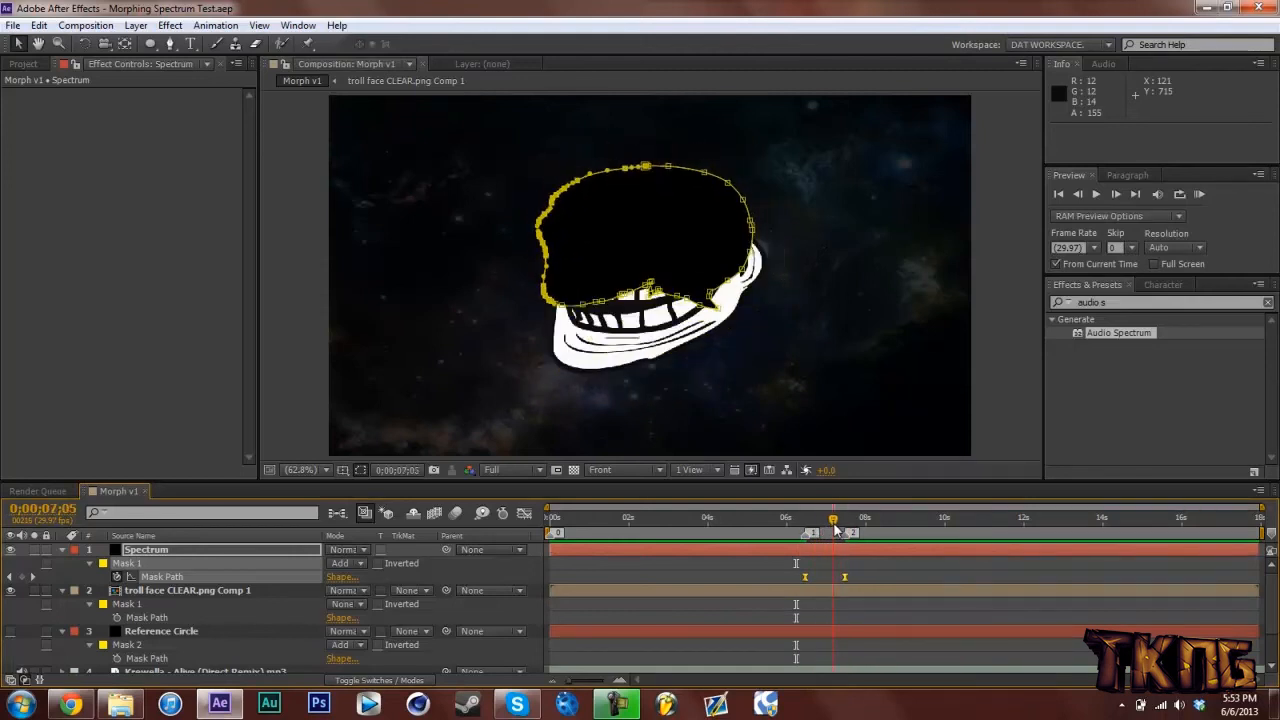
click(845, 517)
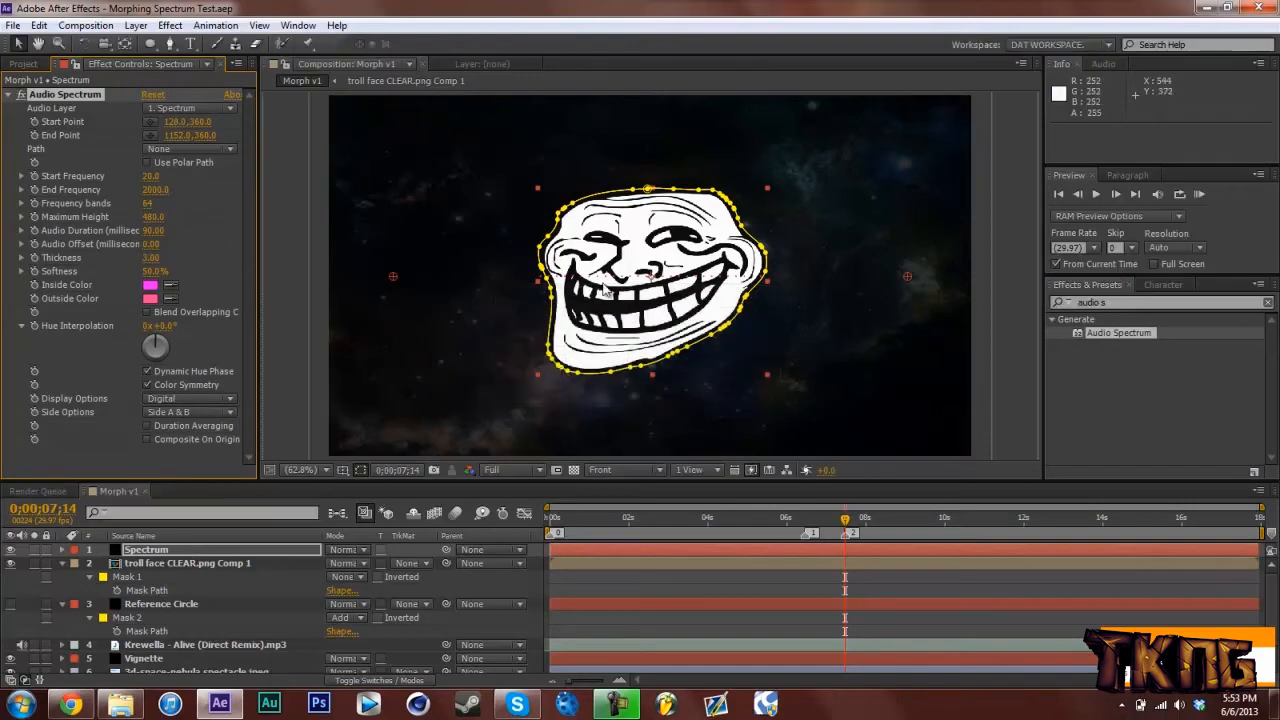
- Set the Audio Spectrum Path to Mask 1 and check the morph's starting frame
click(305, 470)
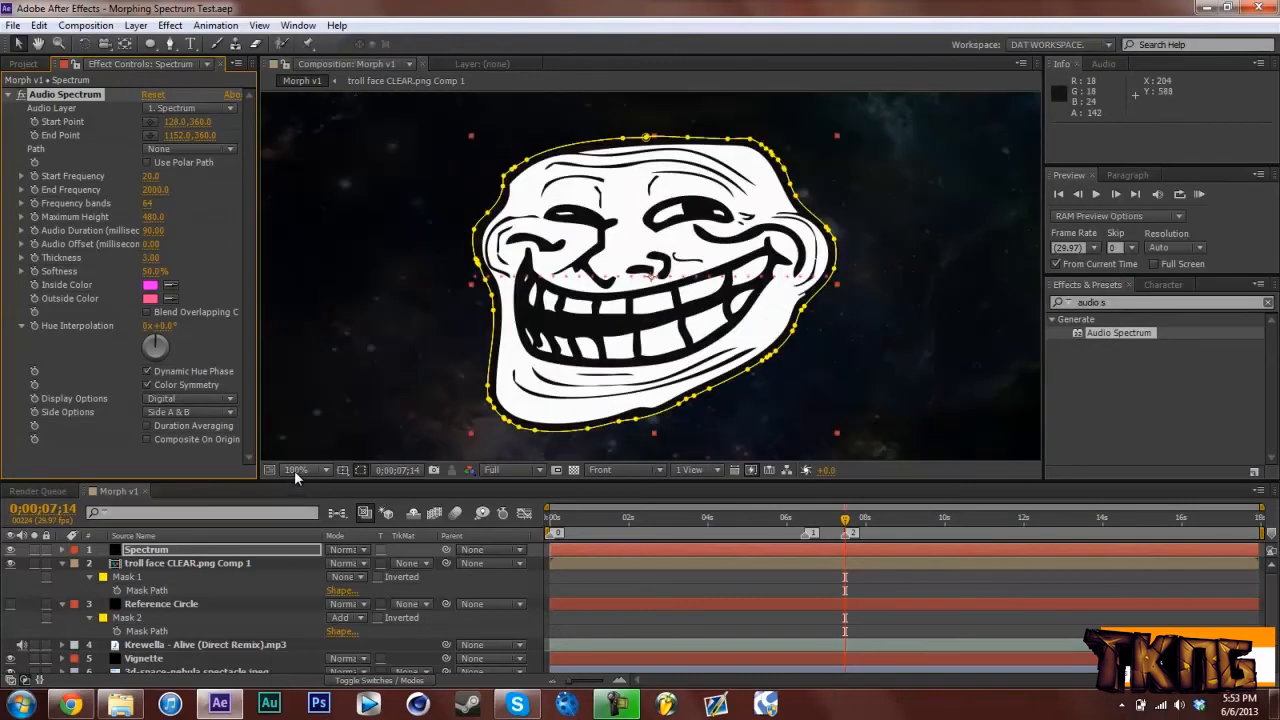
click(295, 470)
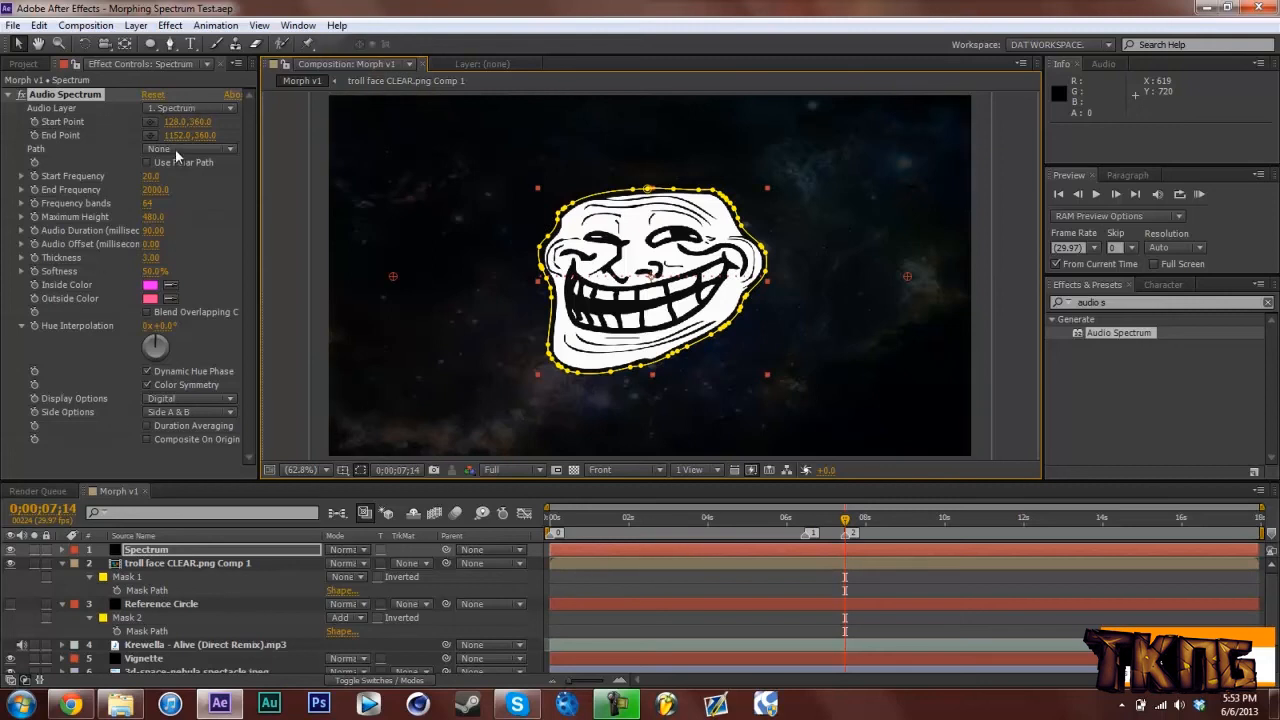
click(188, 148)
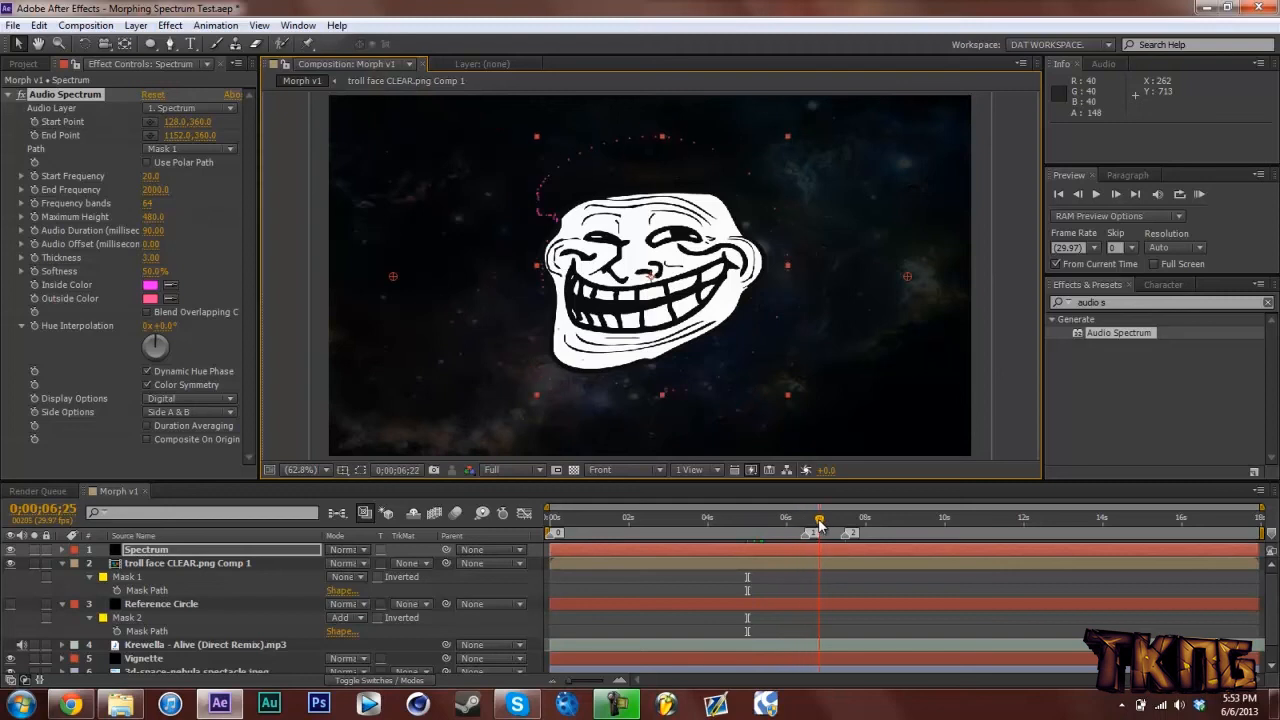
click(845, 517)
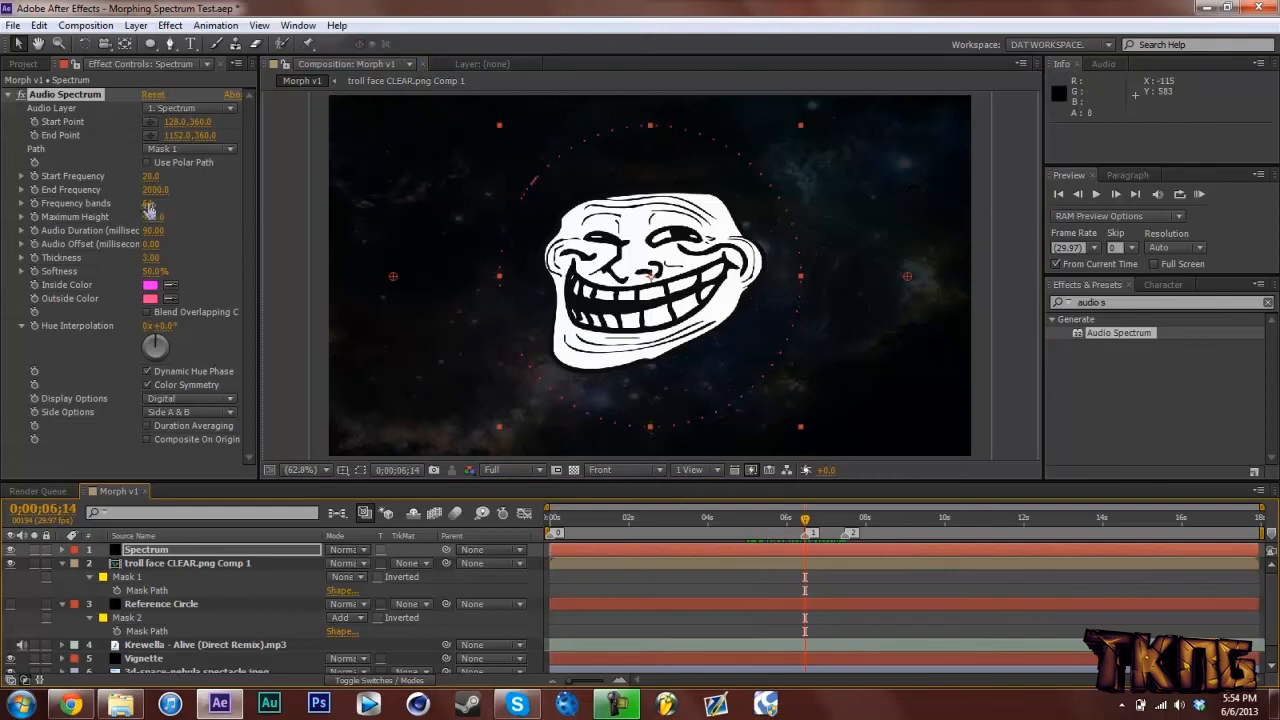
- Set Audio Spectrum frequency bands to 200, thickness 5.00 and softness 25%
double_click(152, 203)
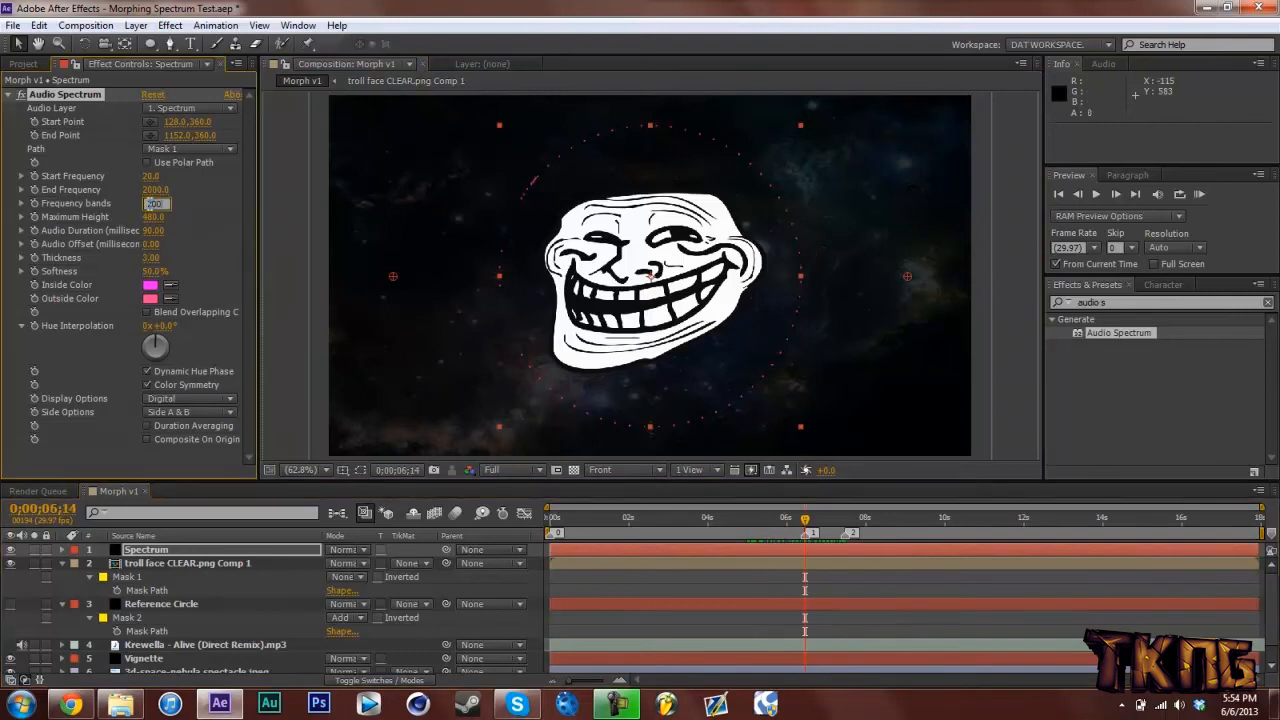
text(200)
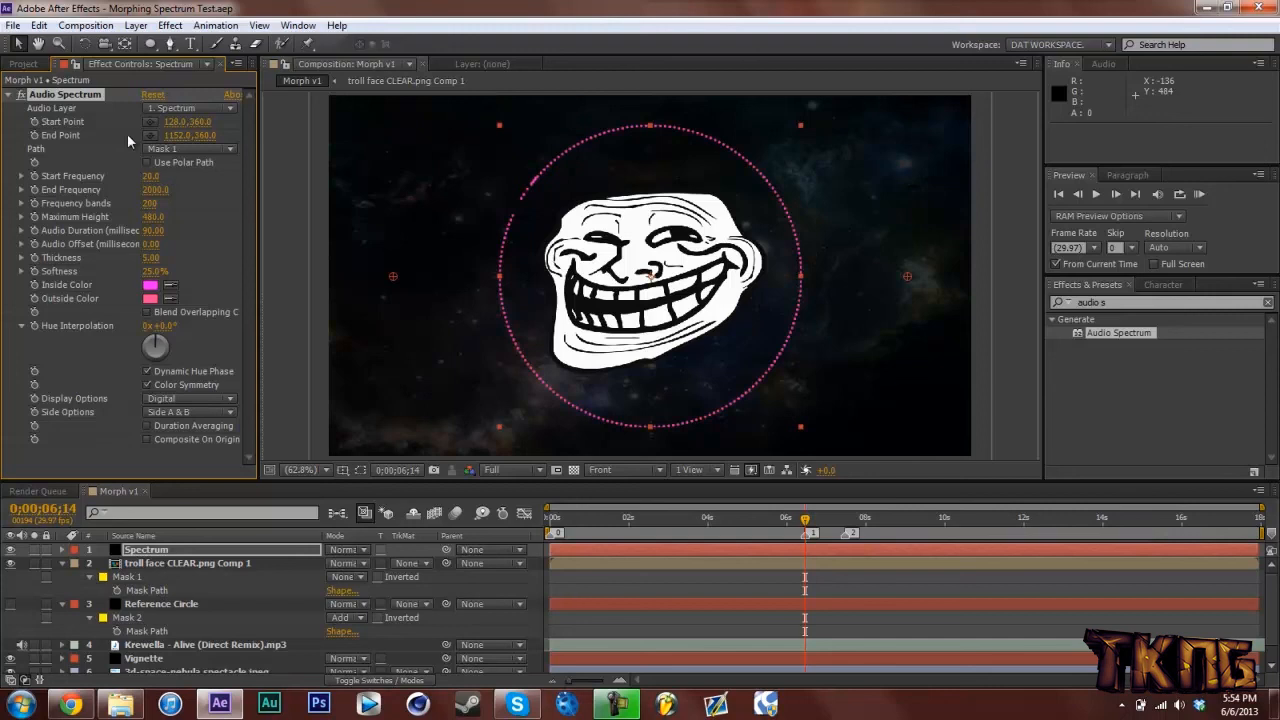
mouse_move(190, 211)
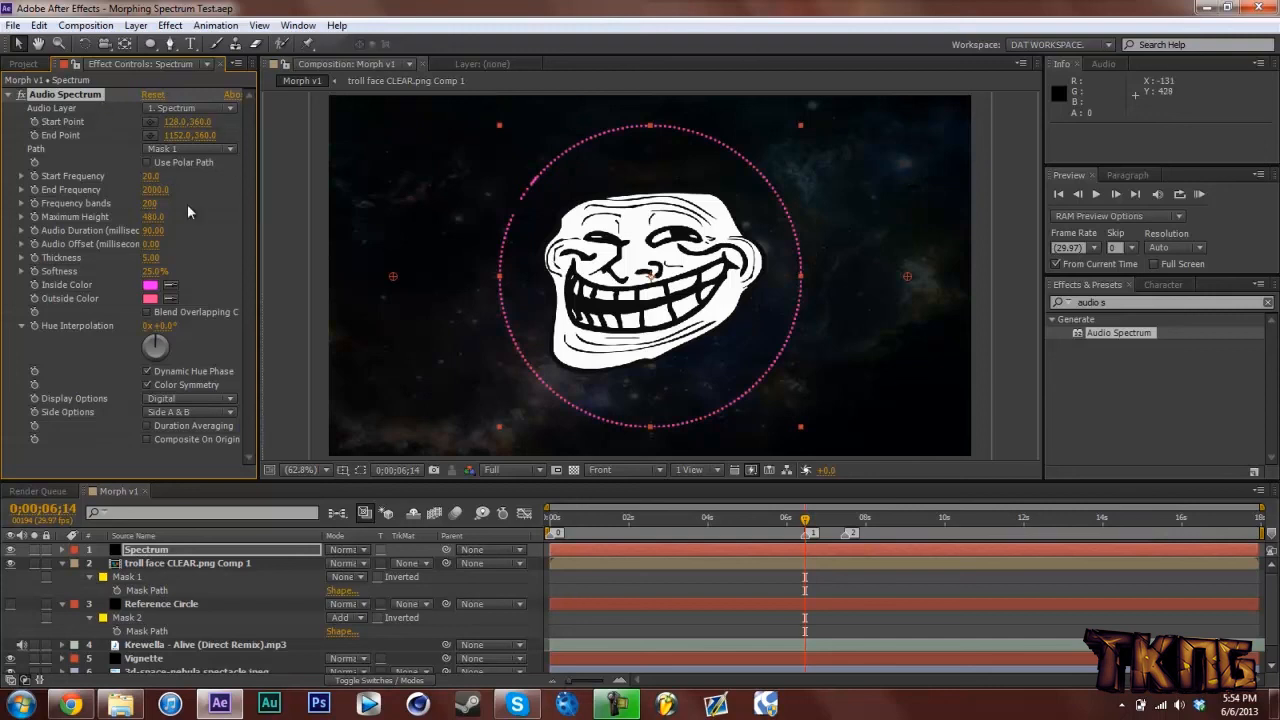
- Set the Audio Spectrum's Audio Layer to 4. Krewella - Alive (Direct Remix).mp3
click(188, 108)
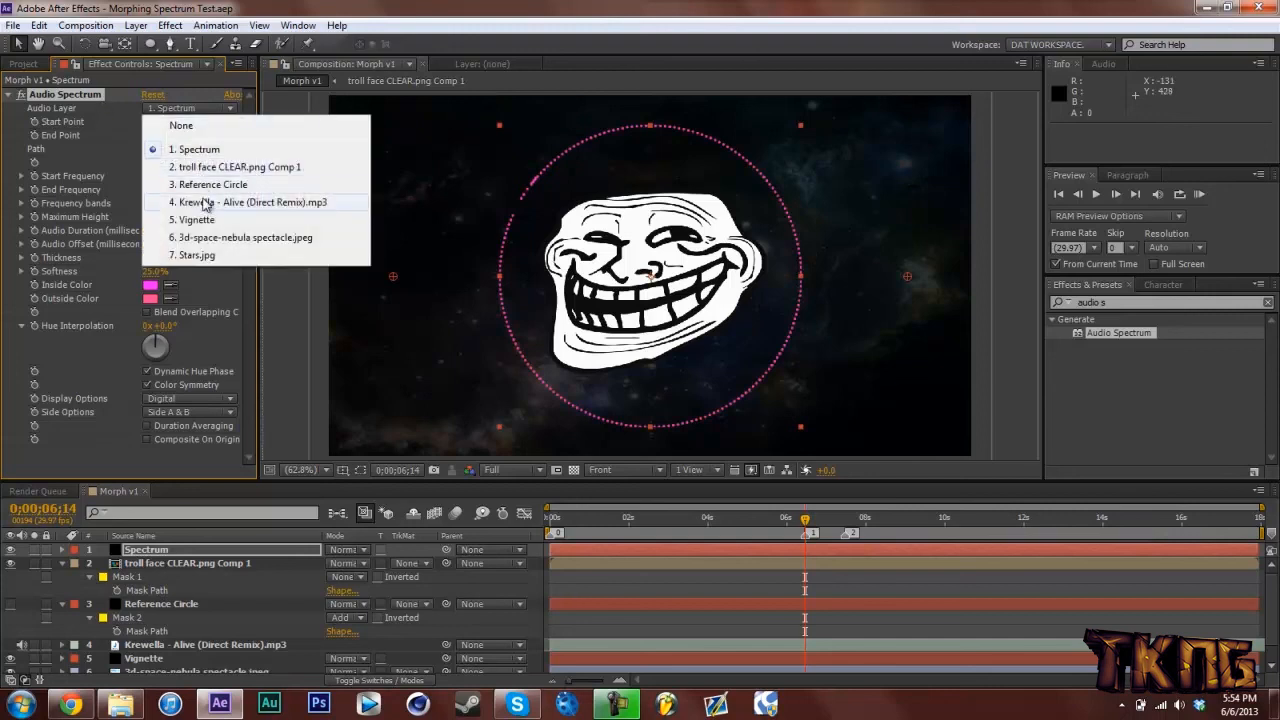
click(252, 202)
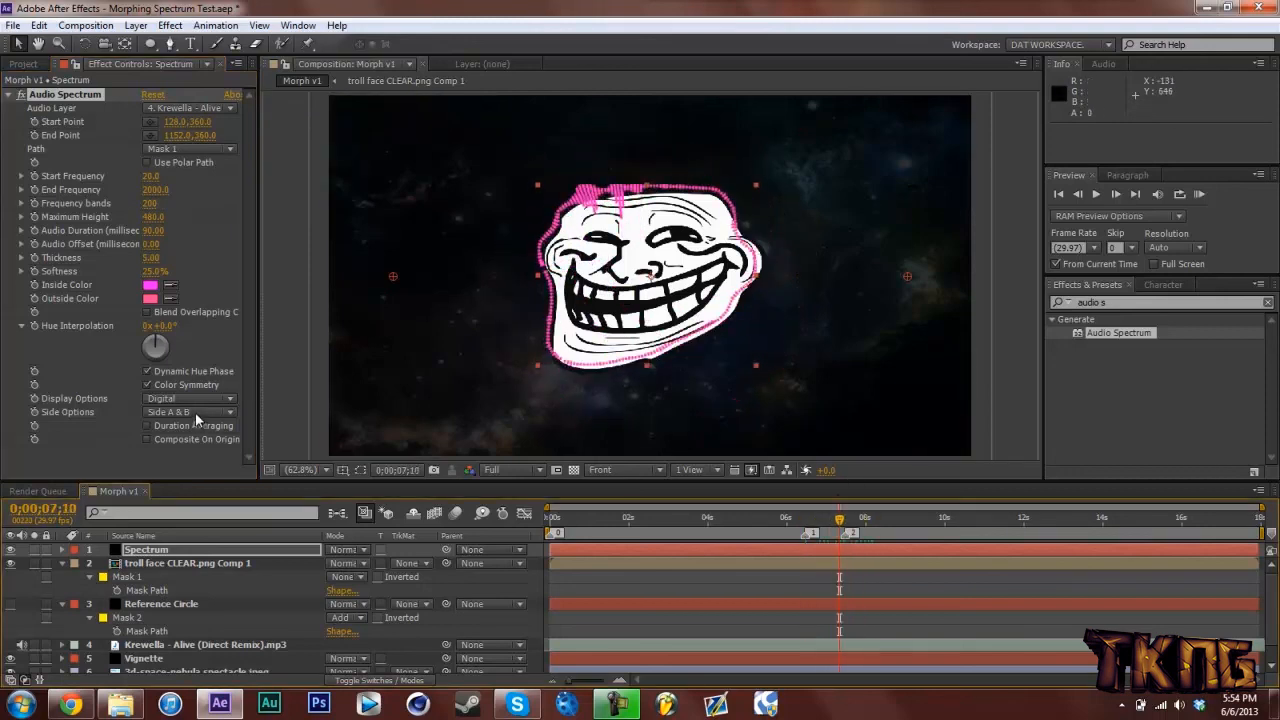
click(188, 411)
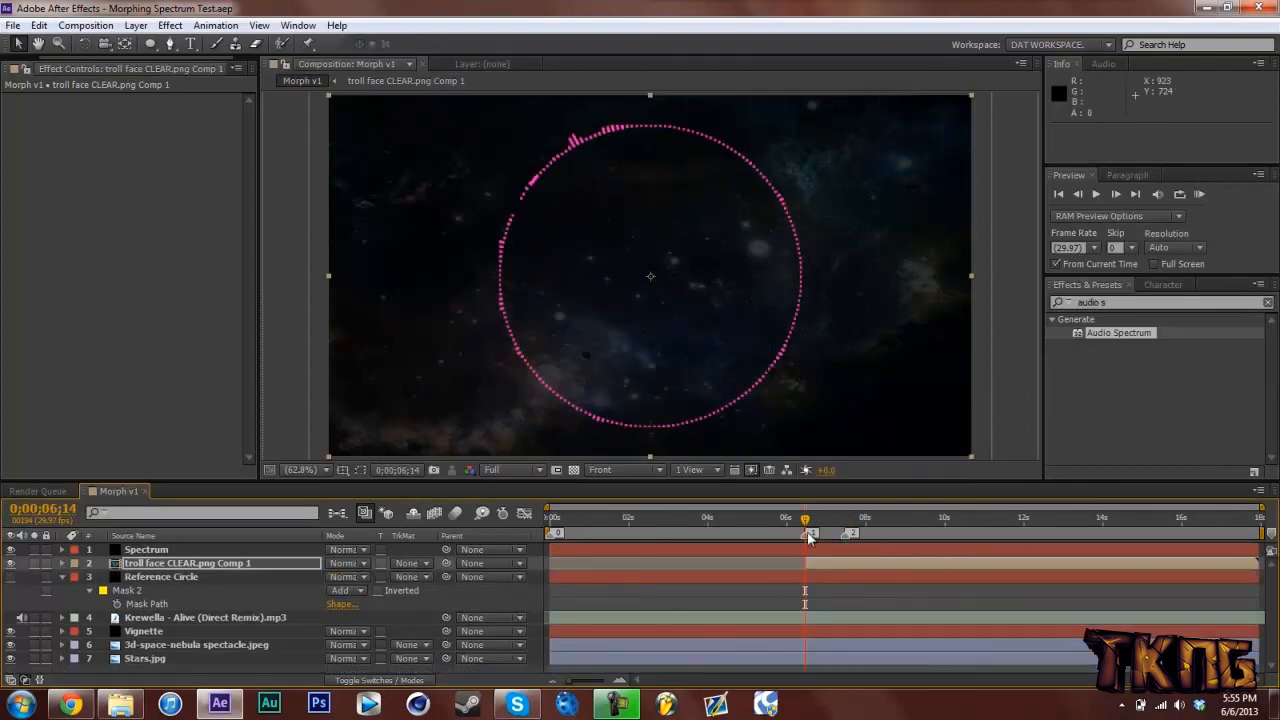
- Scrub the timeline to preview the pink spectrum morphing from a circle into the troll face
drag(805, 517, 785, 517)
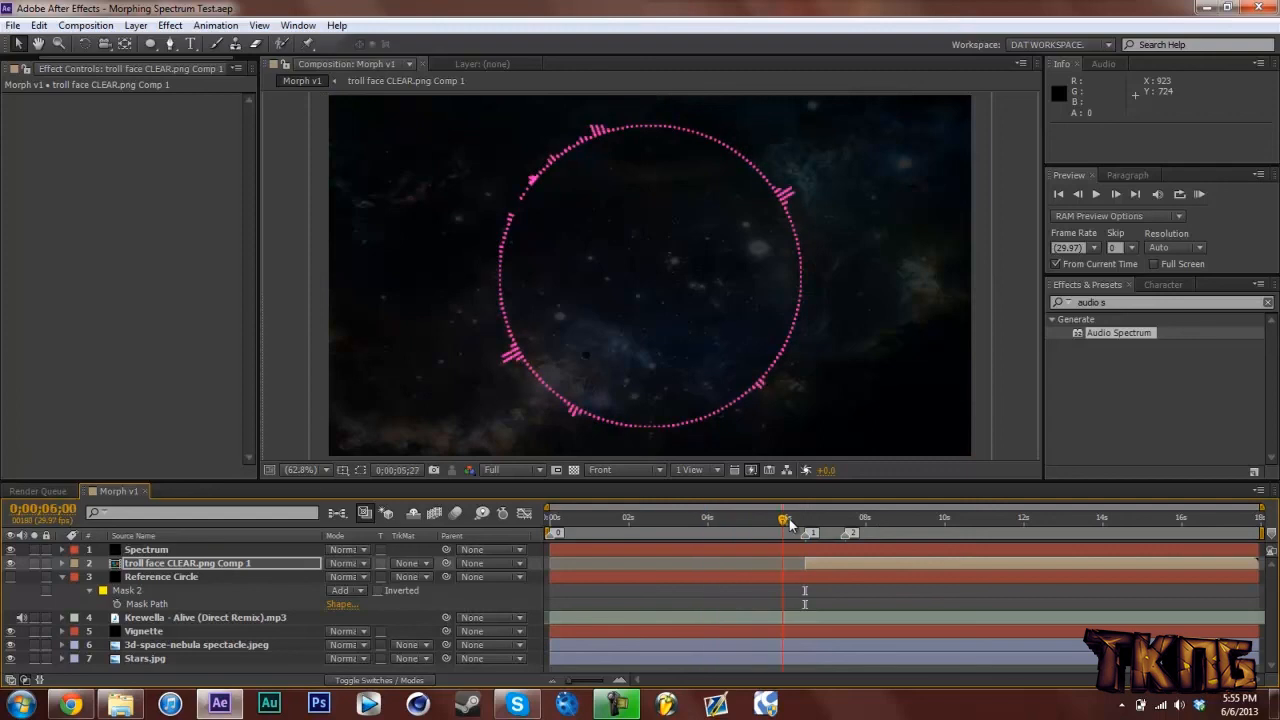
drag(784, 519, 838, 519)
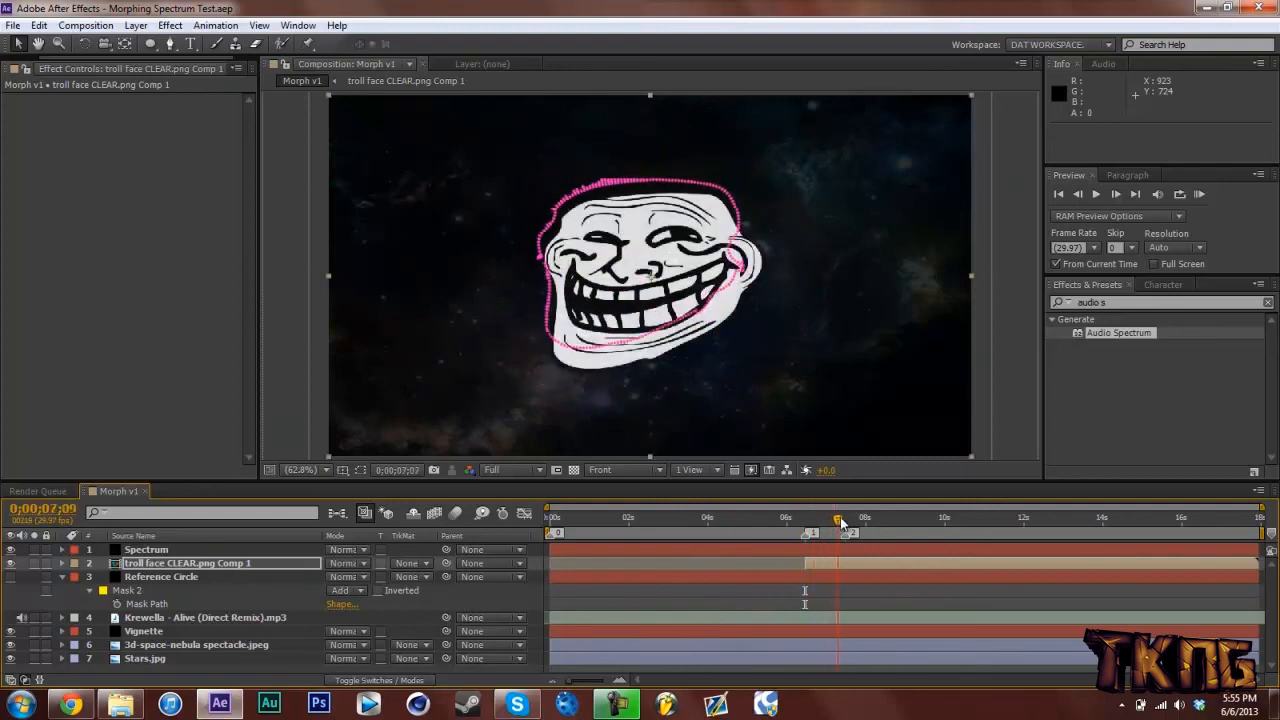
drag(838, 517, 815, 517)
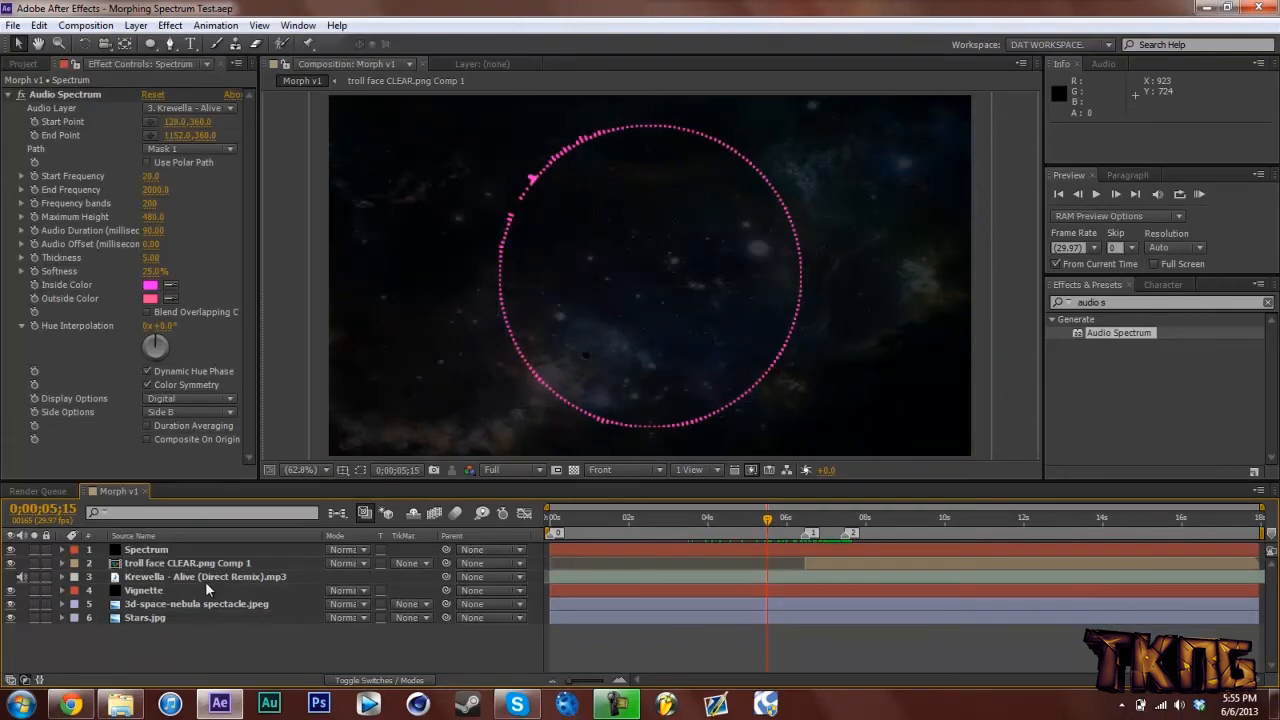
mouse_move(713, 528)
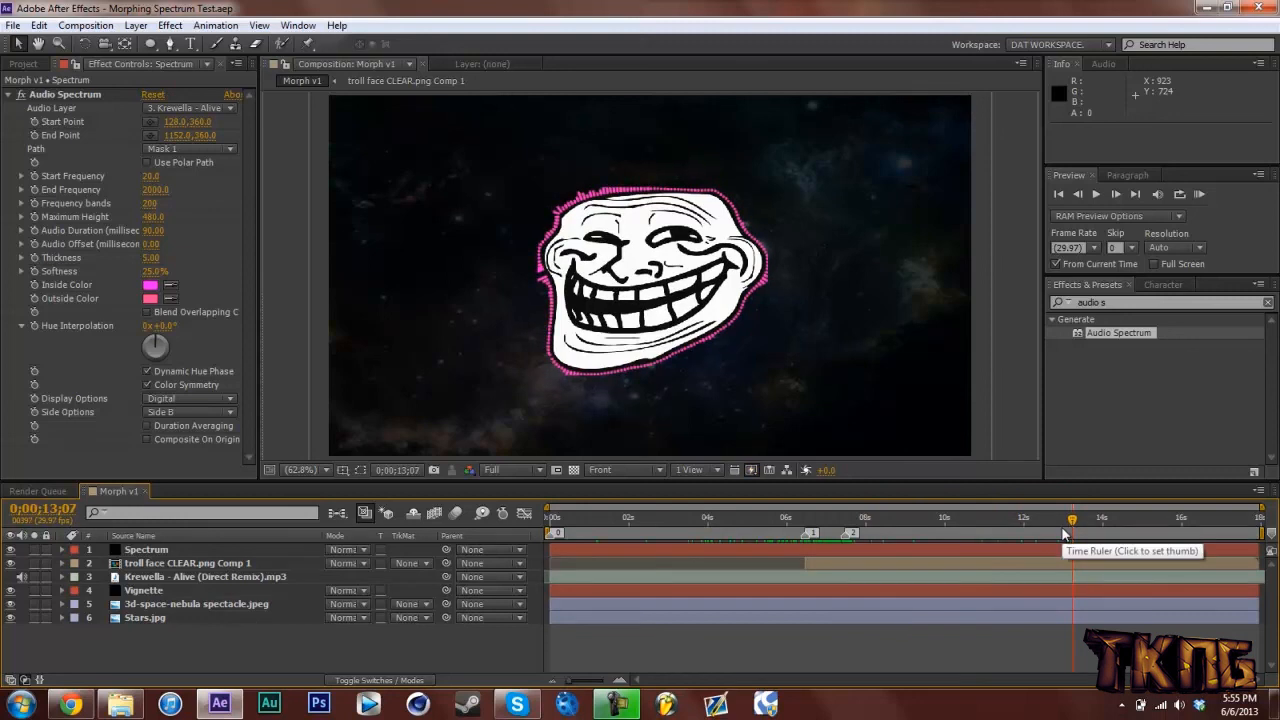
click(1057, 517)
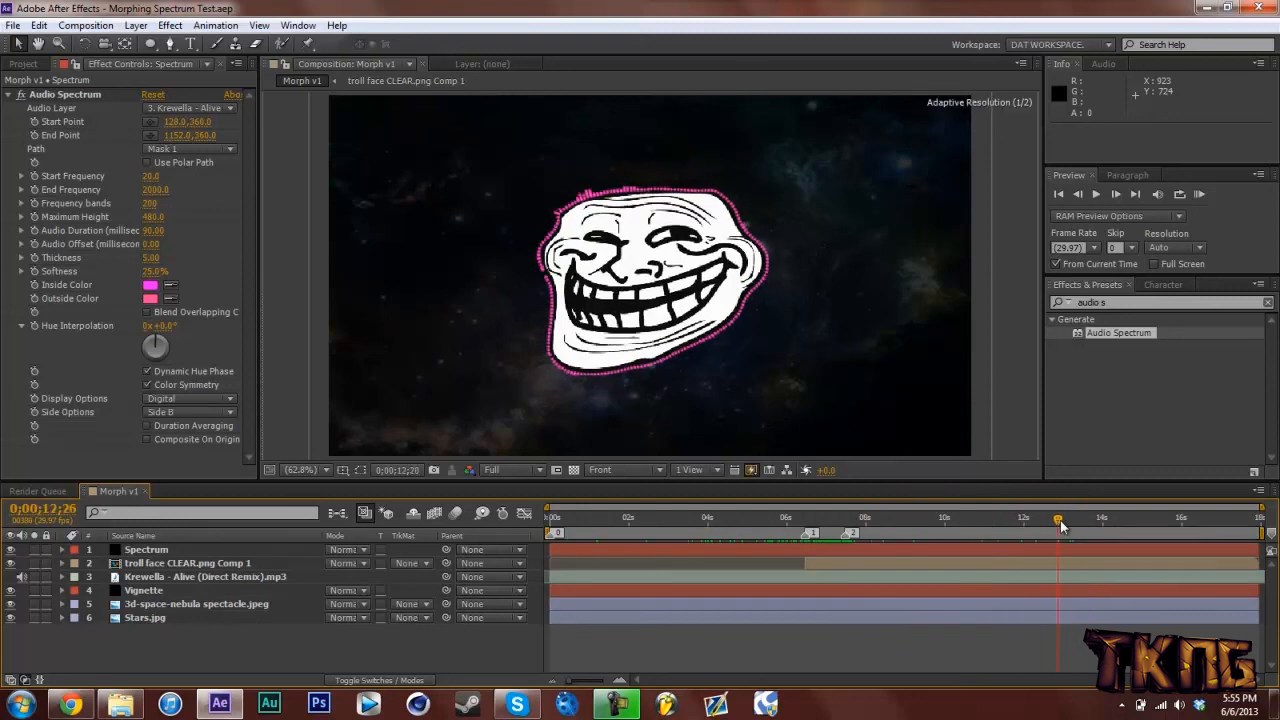